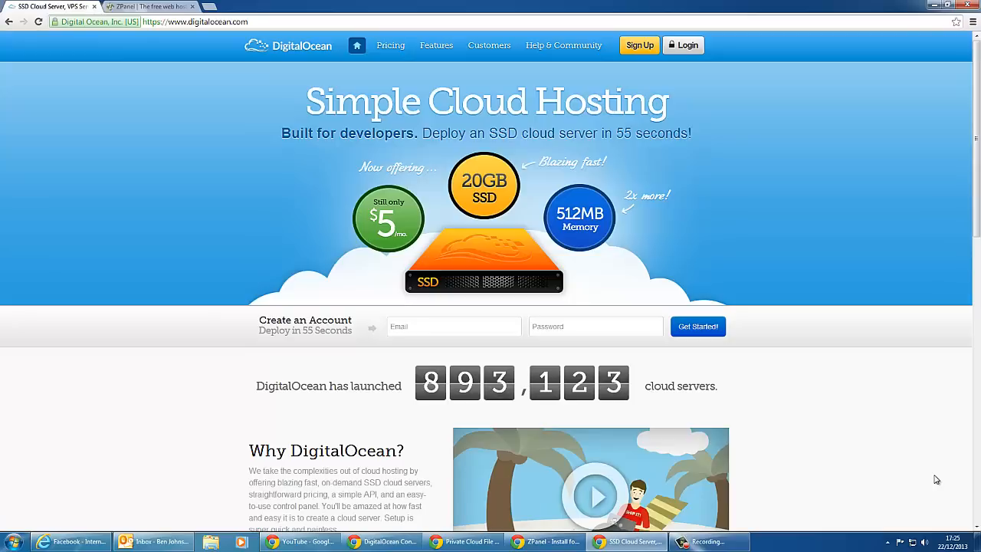
# - Go to DigitalOcean's Pricing page listing the droplet plans from $5 to $80
pyautogui.click(389, 46)
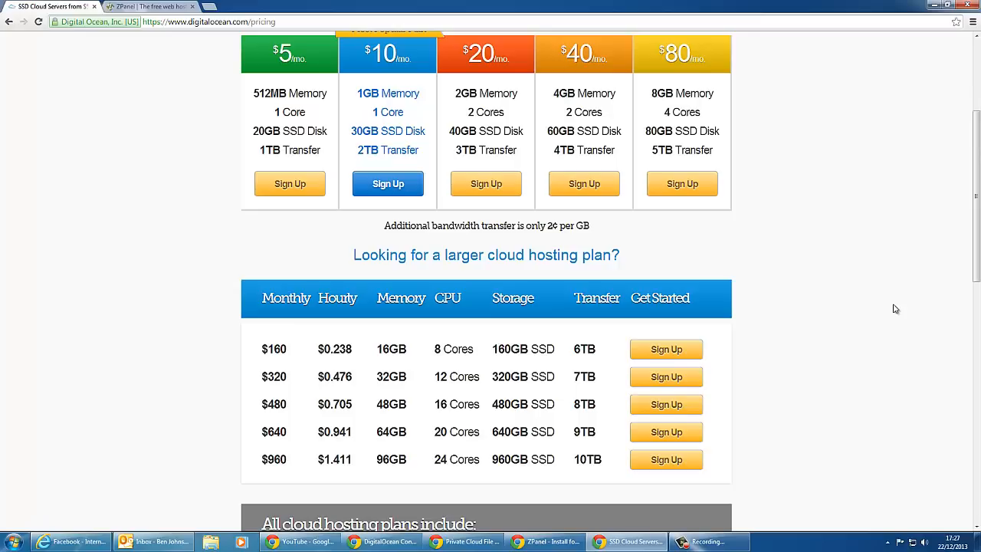
pyautogui.scroll(-3)
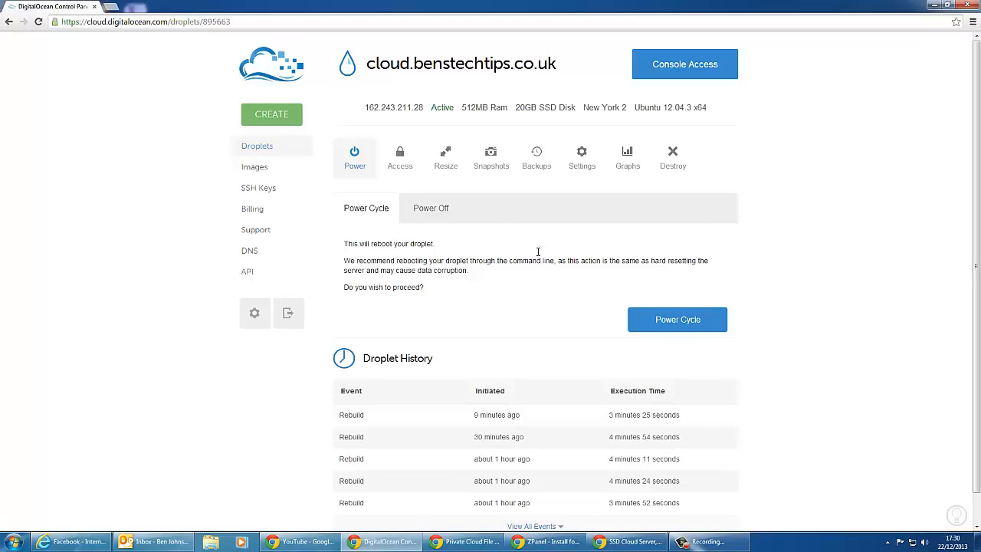
pyautogui.moveTo(730, 110)
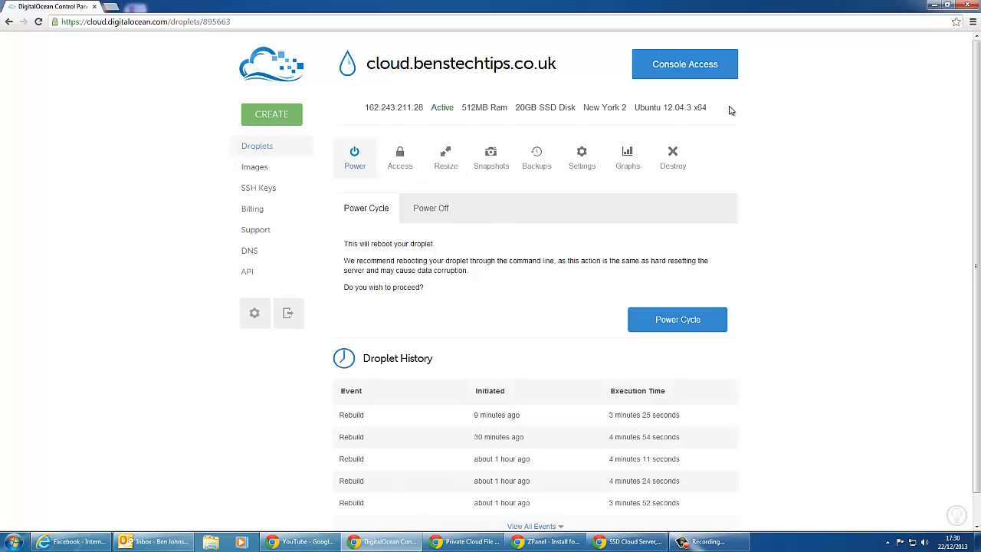
pyautogui.moveTo(739, 119)
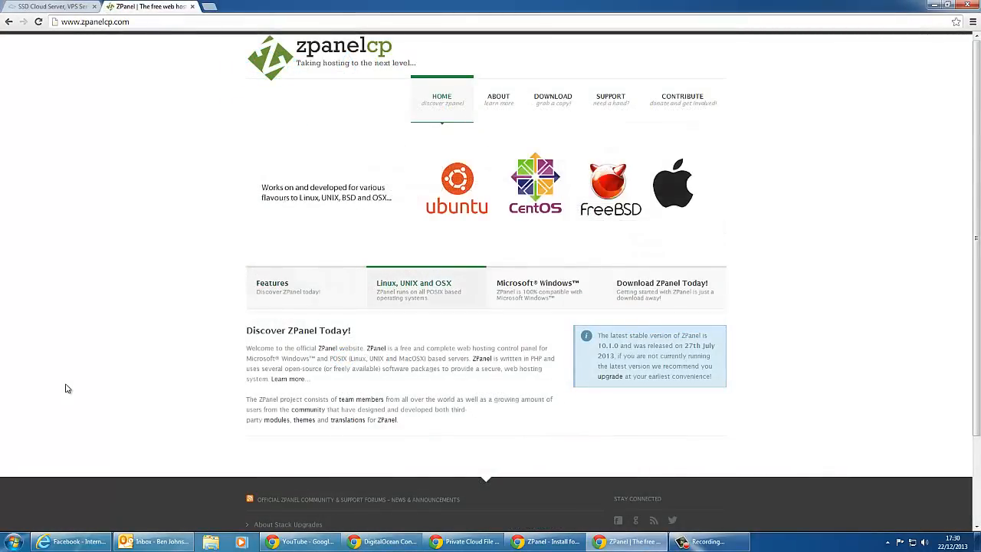
pyautogui.click(533, 288)
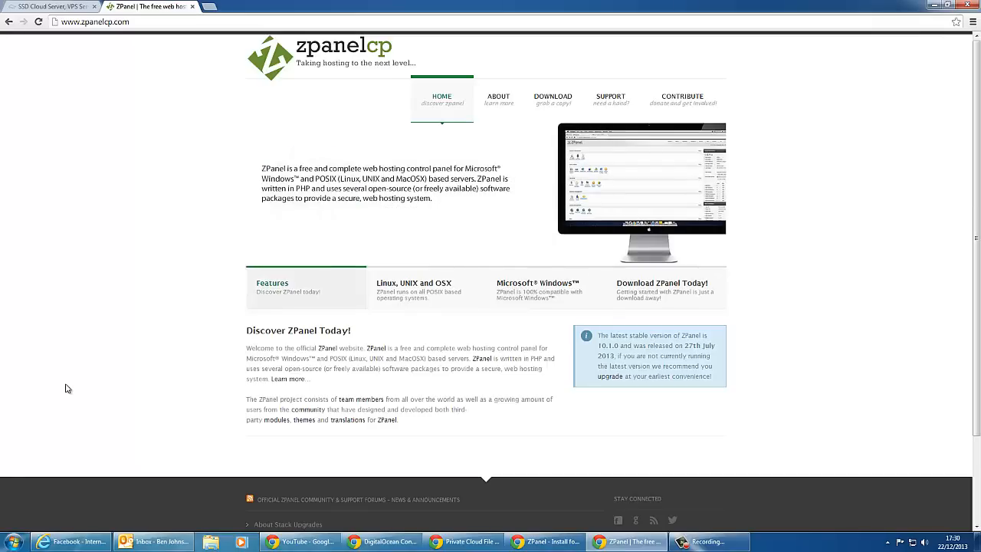
pyautogui.click(406, 287)
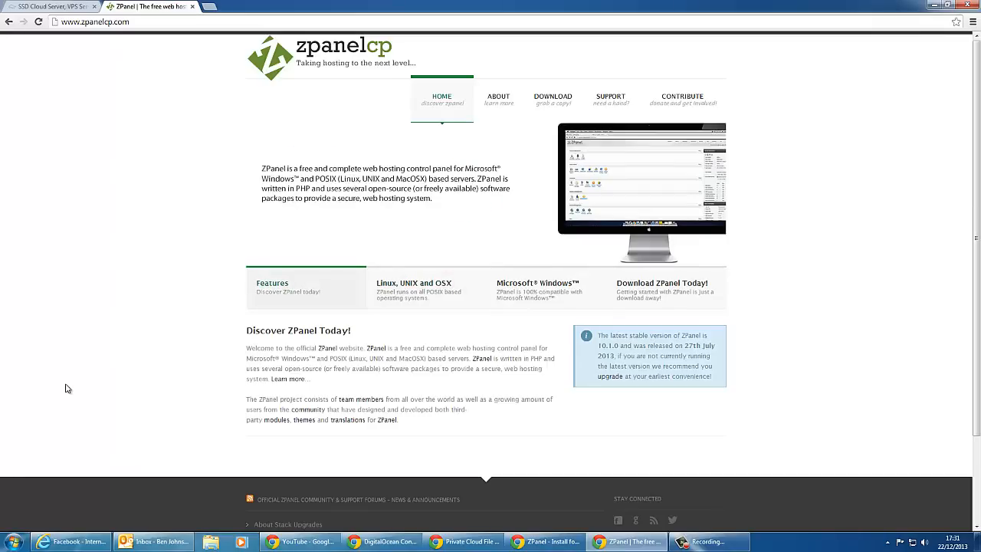
pyautogui.click(414, 288)
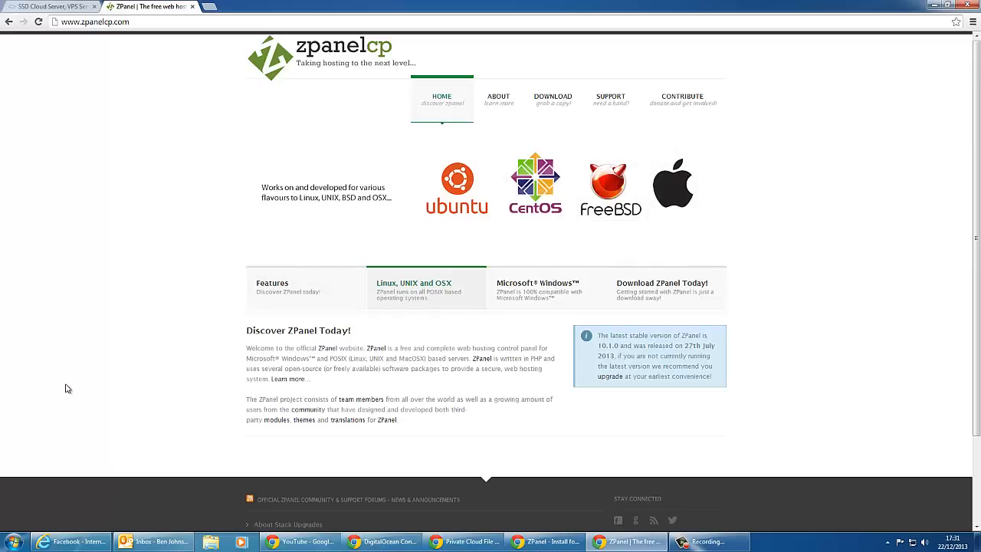
pyautogui.click(538, 289)
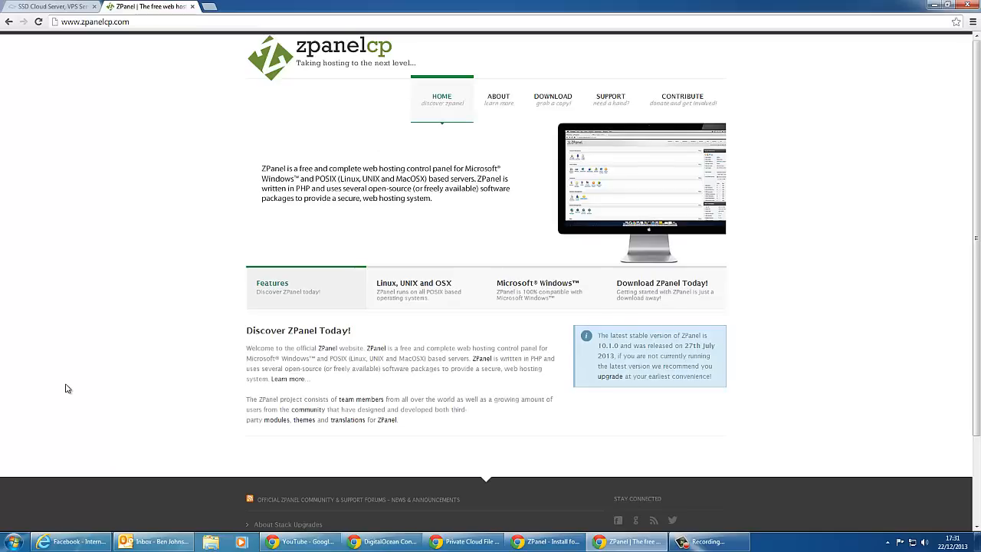
pyautogui.click(539, 288)
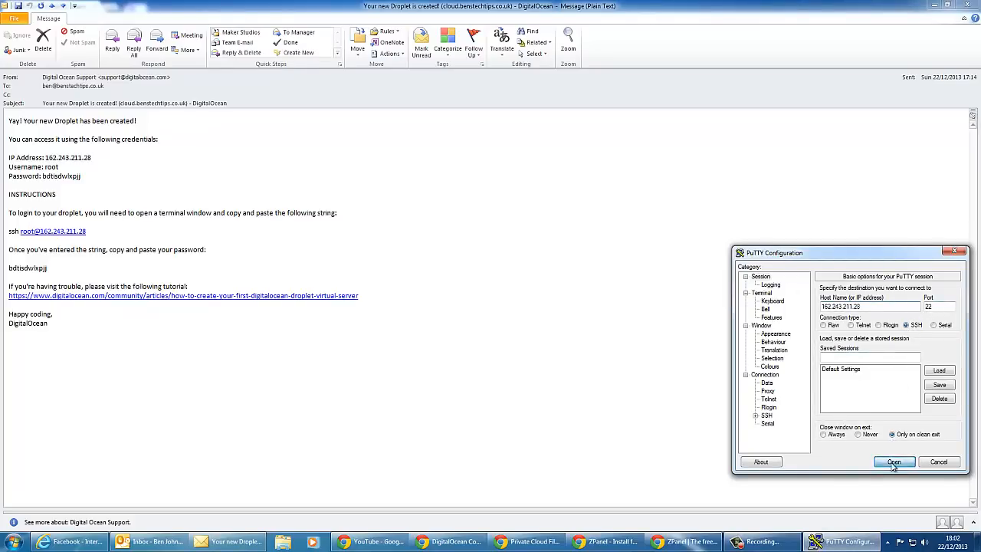
# - Start the SSH session to 162.243.211.28 and trust the server's host key
pyautogui.click(894, 461)
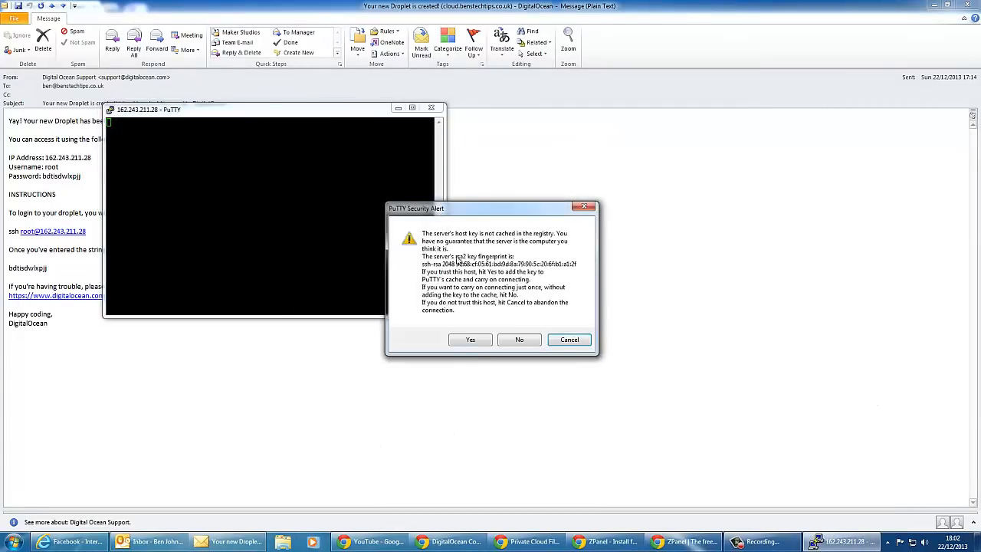
pyautogui.moveTo(470, 326)
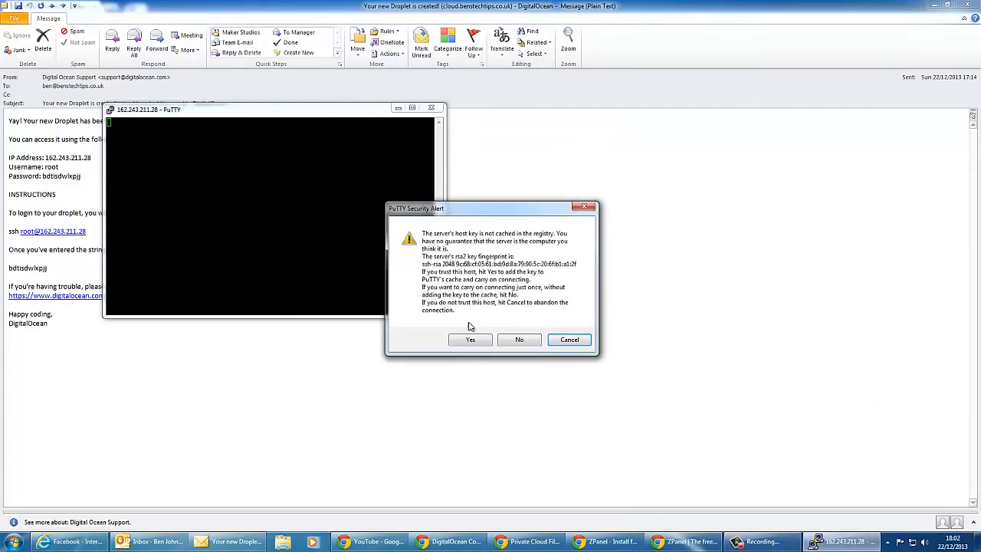
pyautogui.click(469, 340)
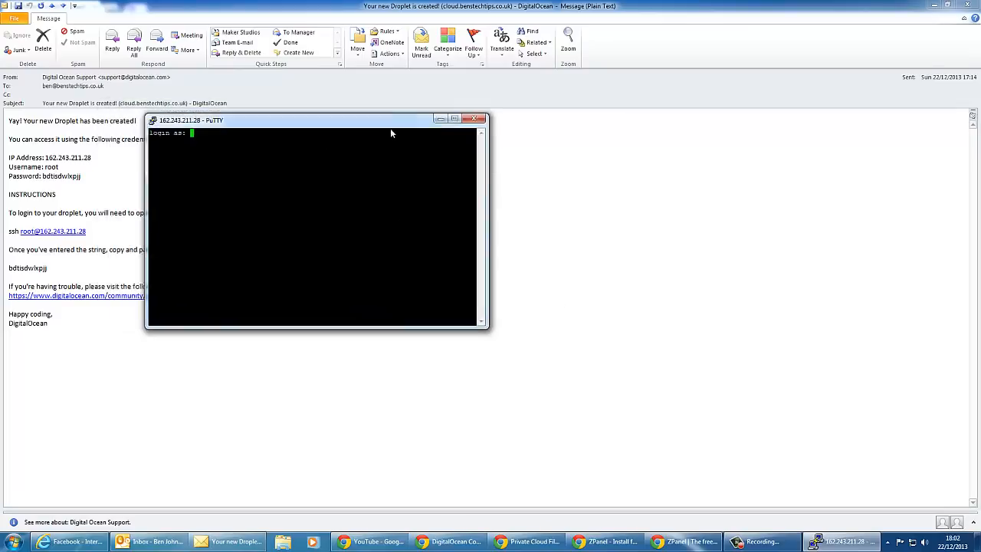
pyautogui.moveTo(314, 119); pyautogui.dragTo(772, 126)
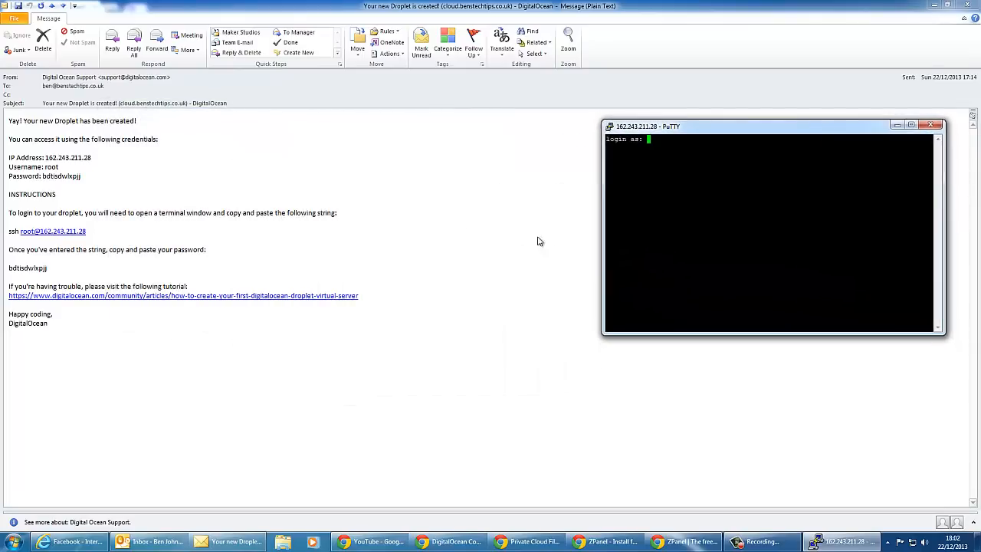
pyautogui.moveTo(667, 187)
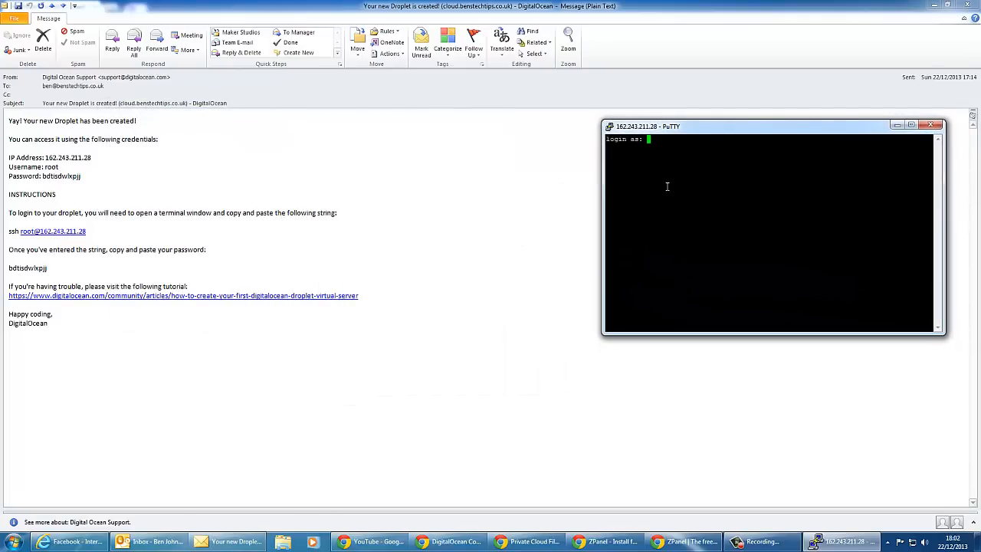
# - Log in as root using the droplet password from the DigitalOcean email
pyautogui.write('ro')
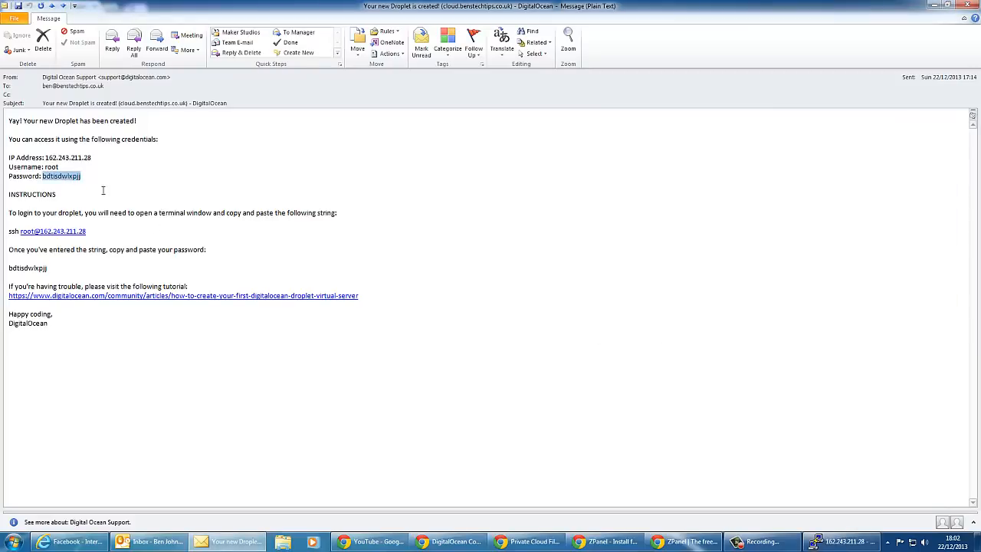
pyautogui.click(845, 541)
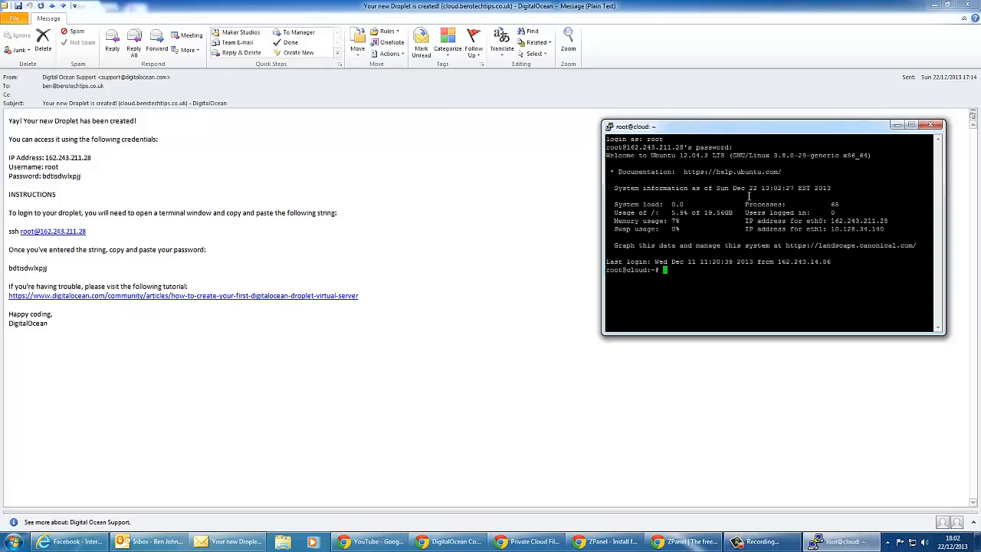
pyautogui.click(598, 542)
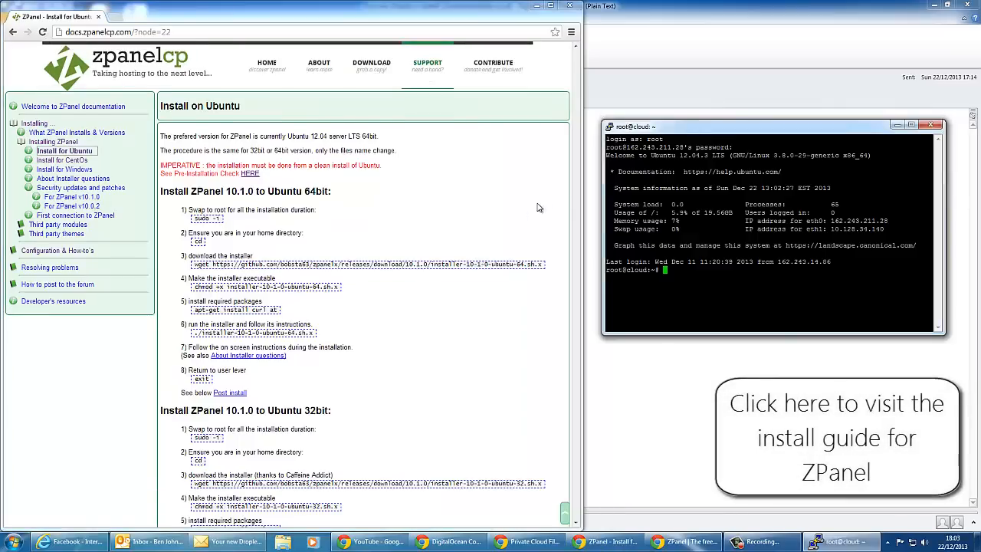
pyautogui.moveTo(323, 409)
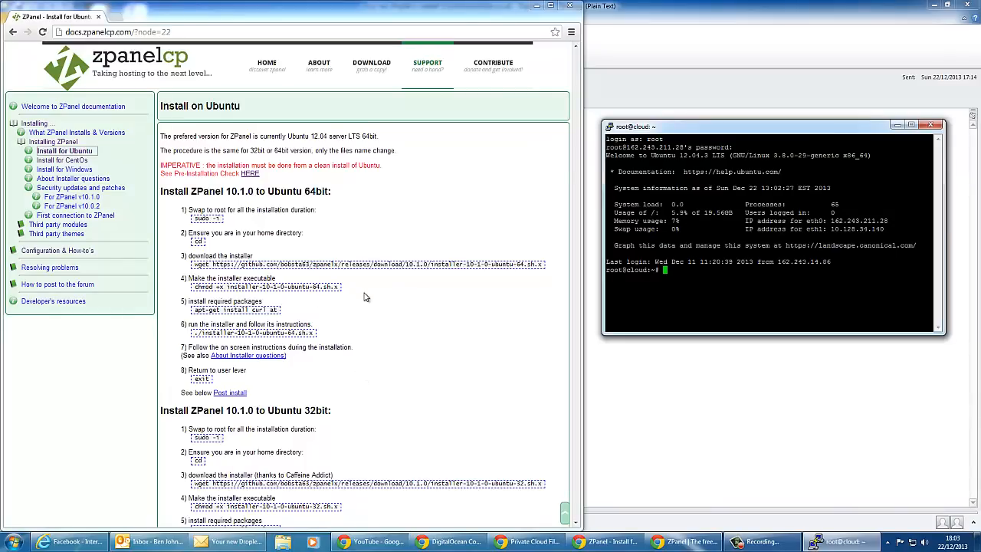
# - Switch to root, cd home and wget the ZPanel 10.1.0 Ubuntu 64-bit installer
pyautogui.rightClick(203, 221)
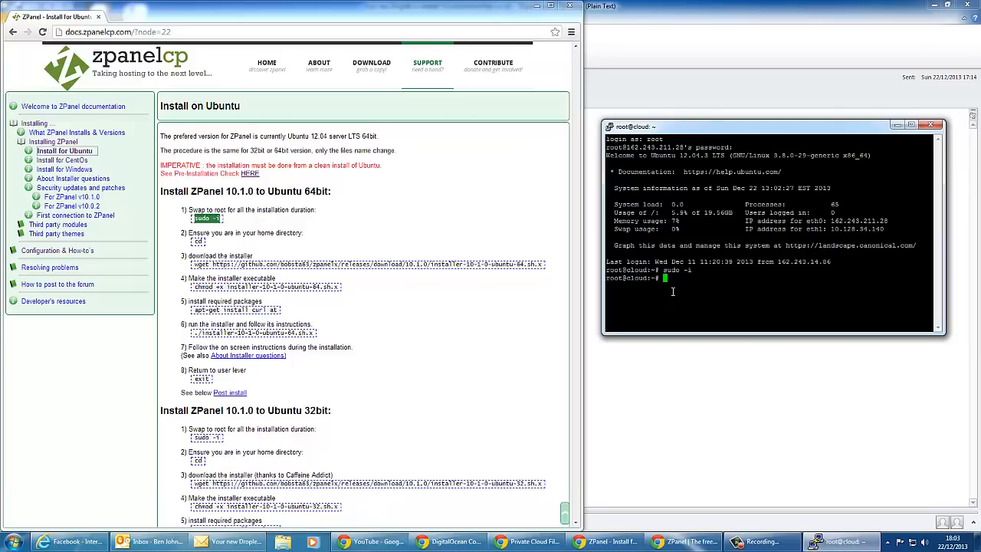
pyautogui.write('cd')
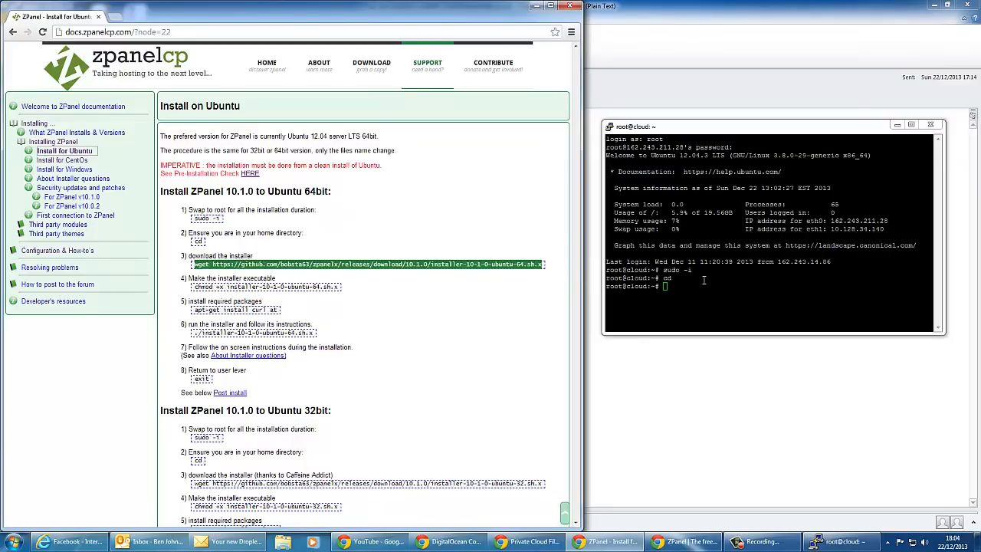
pyautogui.write('wget https://github.com/bobsta63/zpanelx/releases/download/10.1.0/installer-10-1-0-ubuntu-64.sh.x')
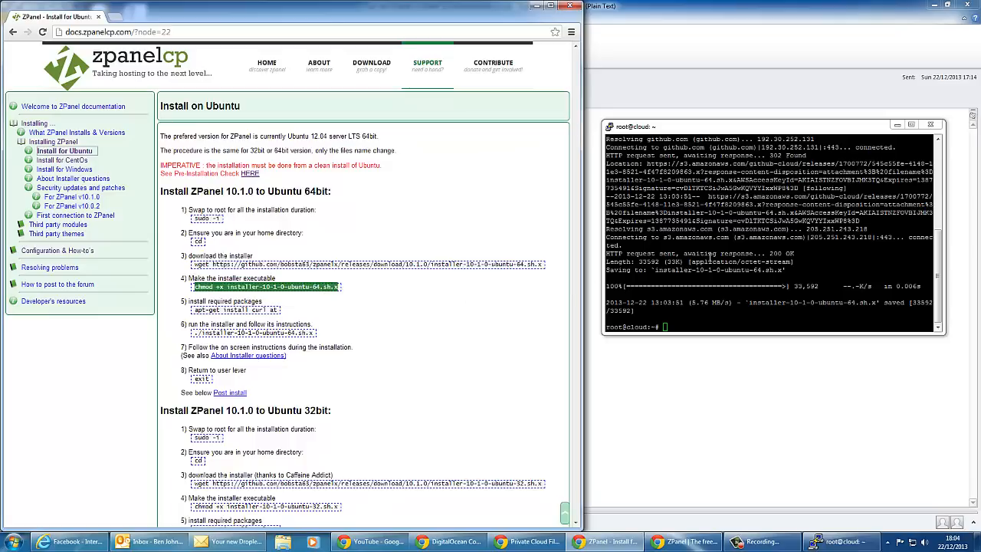
# - Make installer-10-1-0-ubuntu-64.sh.x executable and apt-get install curl and at
pyautogui.write('chmod +x installer-10-1-0-ubuntu-64.sh.x')
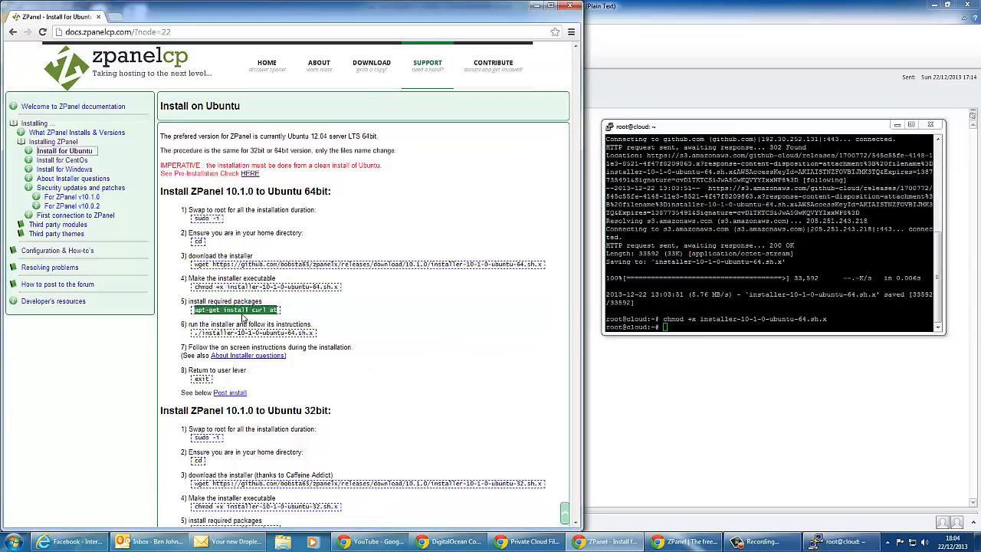
pyautogui.write('apt-get install curl at')
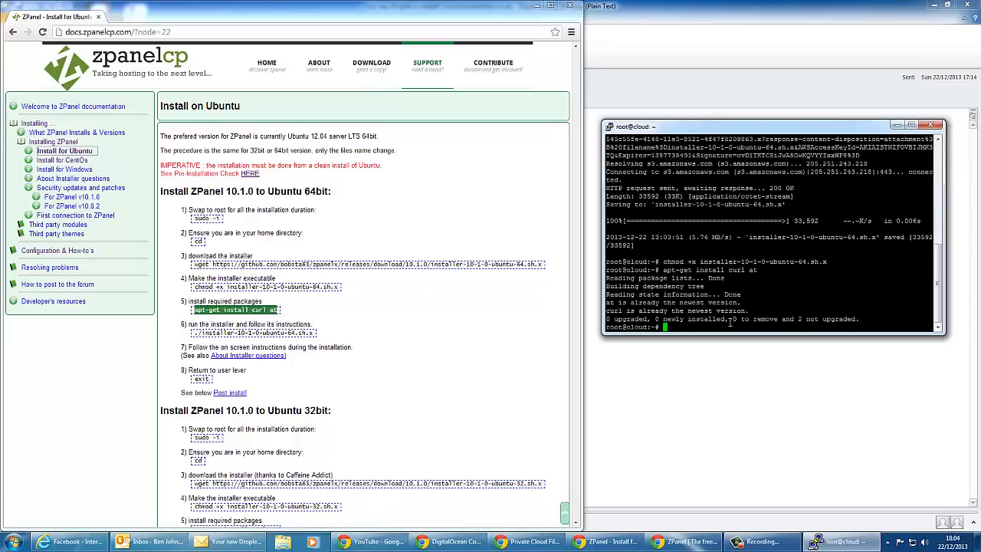
pyautogui.moveTo(716, 335)
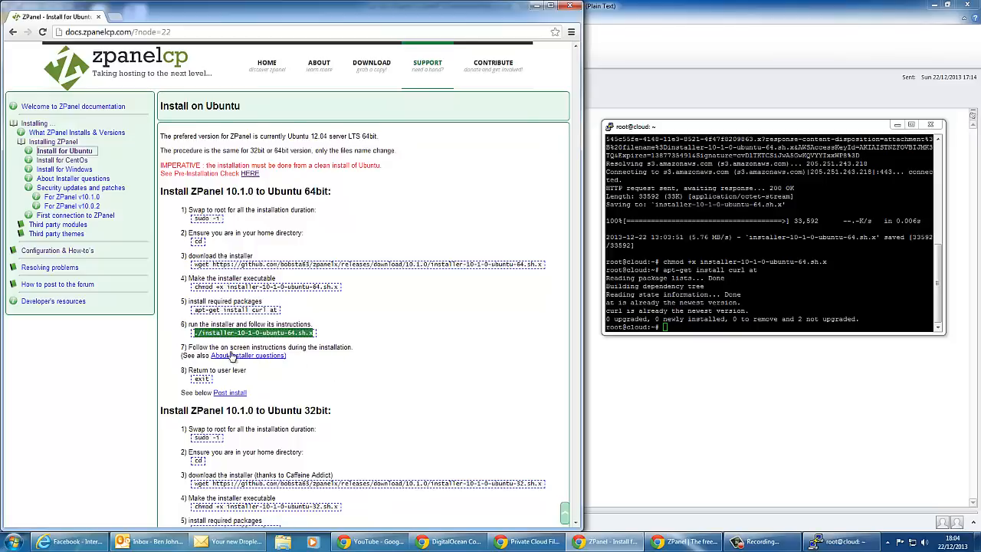
# - Run ./installer-10-1-0-ubuntu-64.sh.x to start the ZPanel installer
pyautogui.write('./installer-10-1-0-ubuntu-64.sh.x')
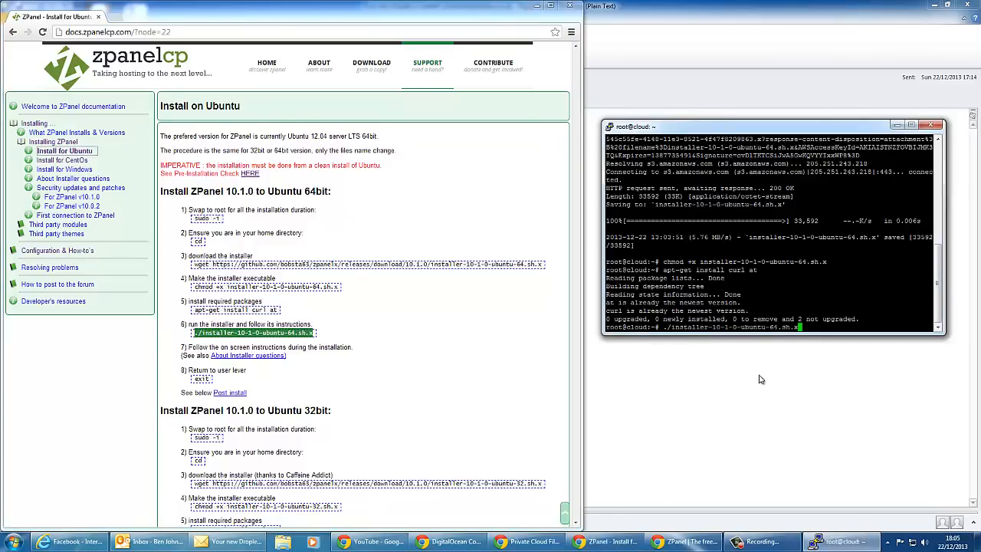
pyautogui.press('Return')
pyautogui.write('cloud.benstechtips.co.uk')
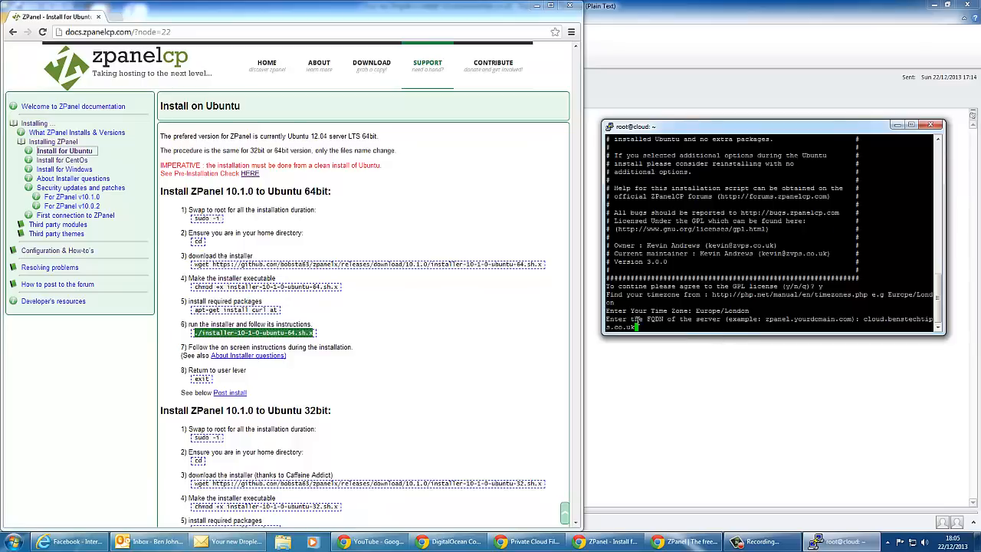
pyautogui.moveTo(849, 325)
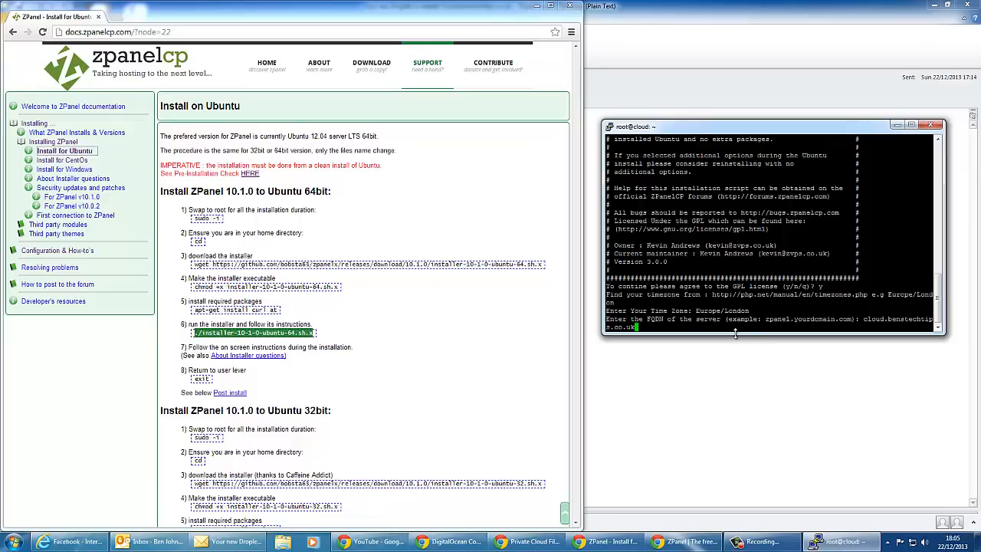
pyautogui.moveTo(846, 328)
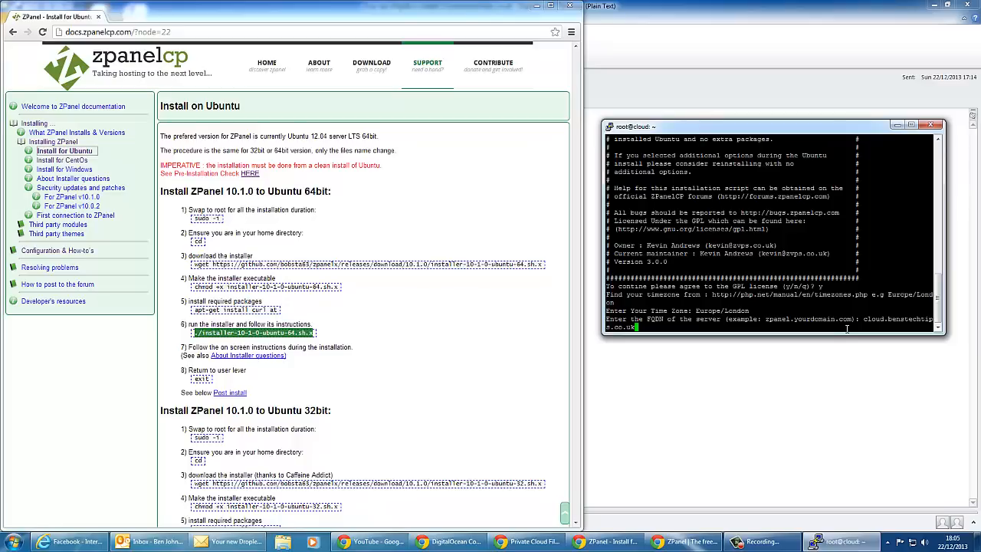
# - Enter the server's public IP 162.243.211.28 at the installer prompt
pyautogui.write('162.243.211.72')
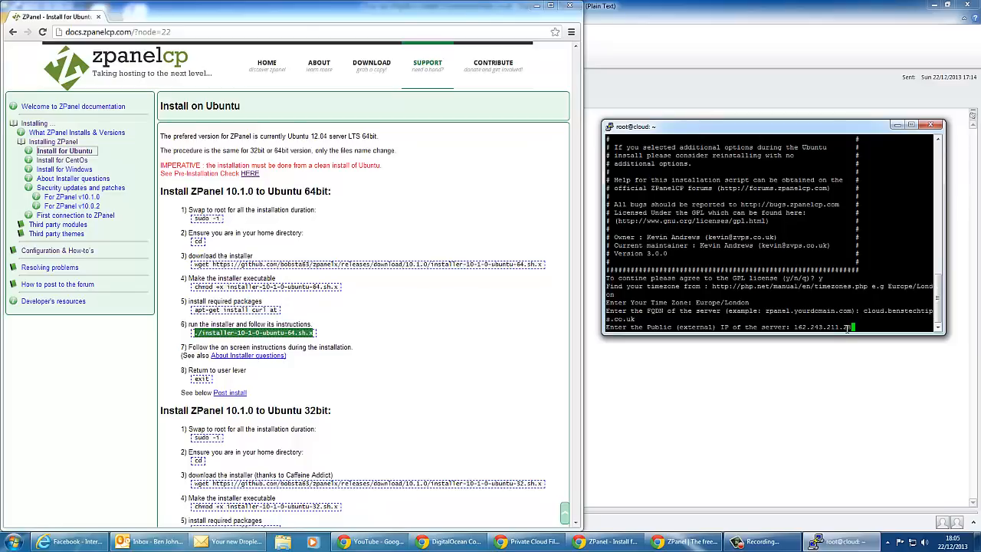
pyautogui.write('28')
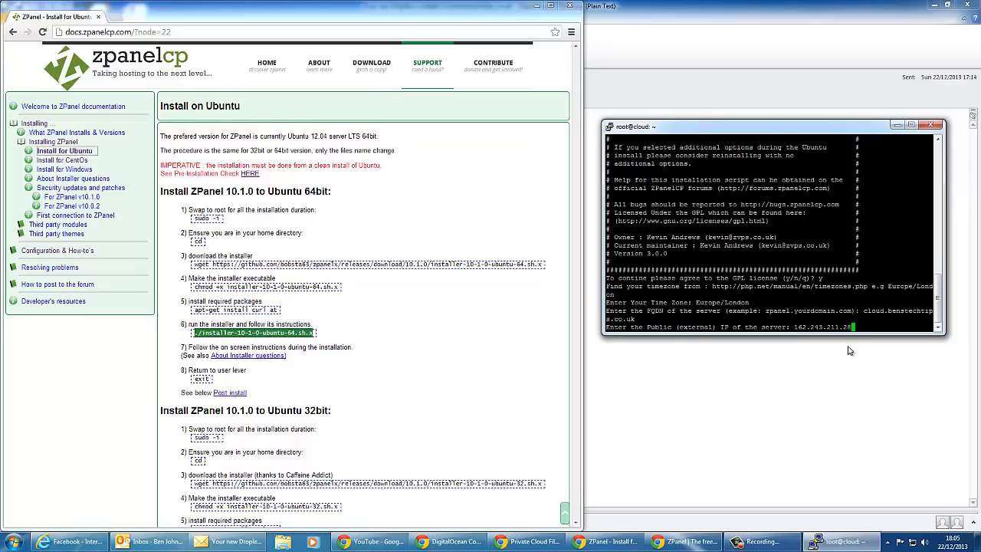
pyautogui.moveTo(816, 362)
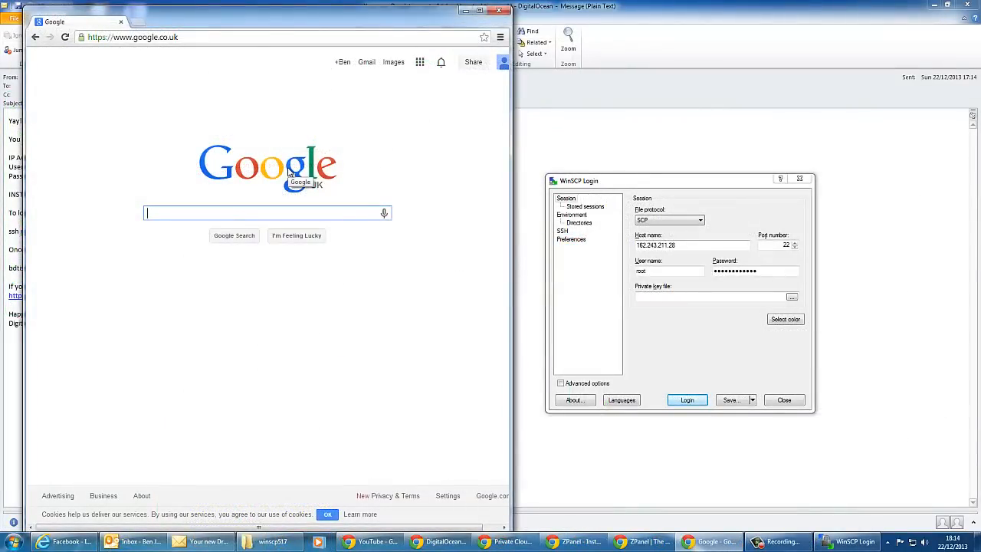
pyautogui.moveTo(231, 17)
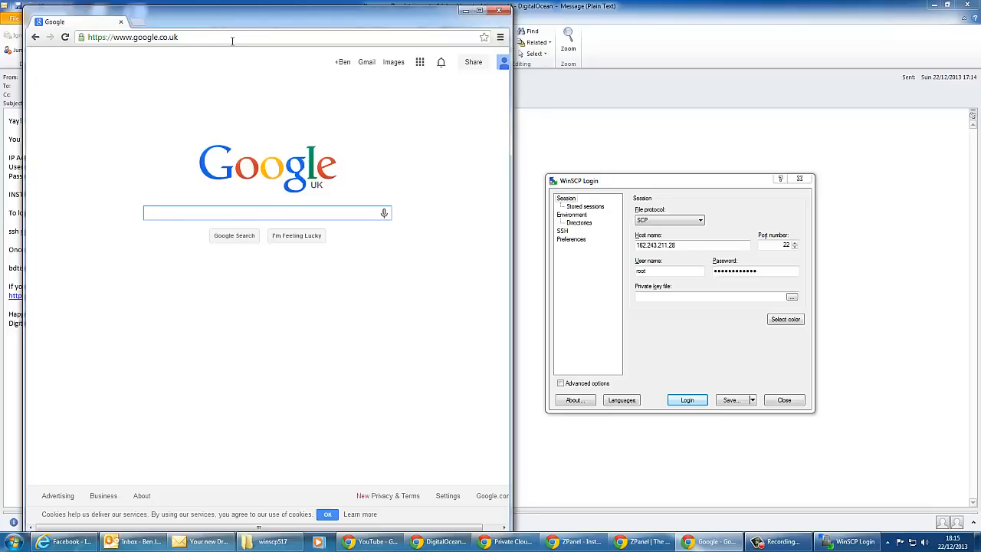
pyautogui.moveTo(271, 68)
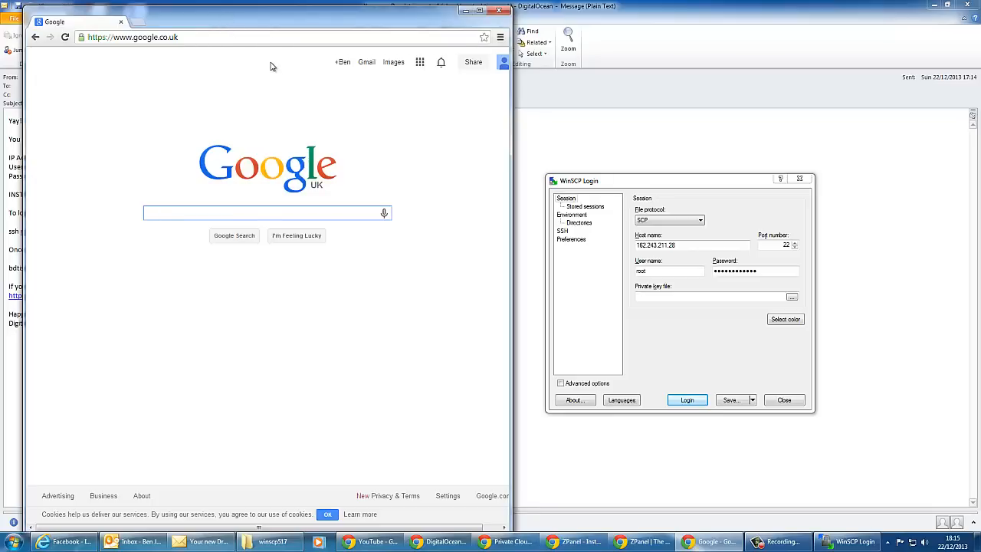
pyautogui.moveTo(268, 83)
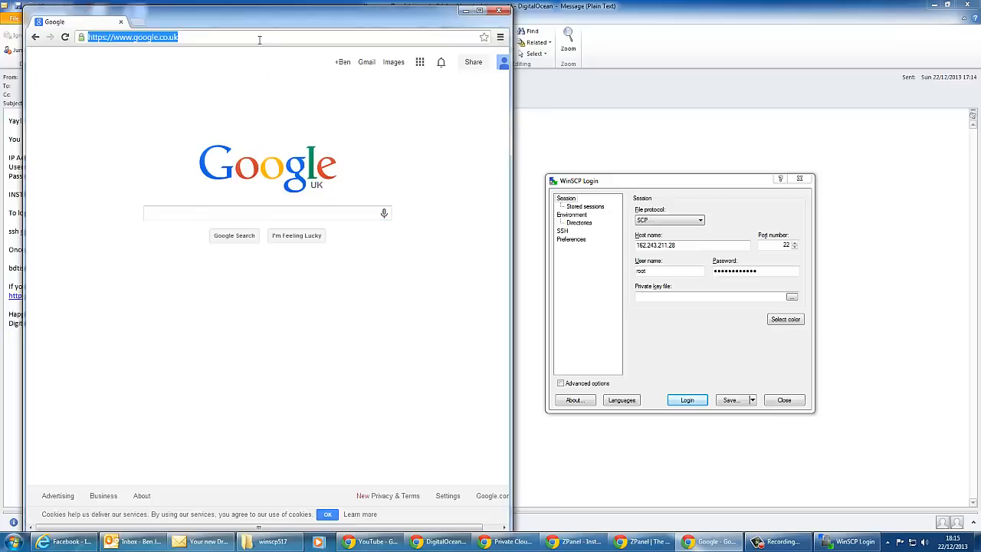
pyautogui.write('http://cloud.benstechtips.co.uk')
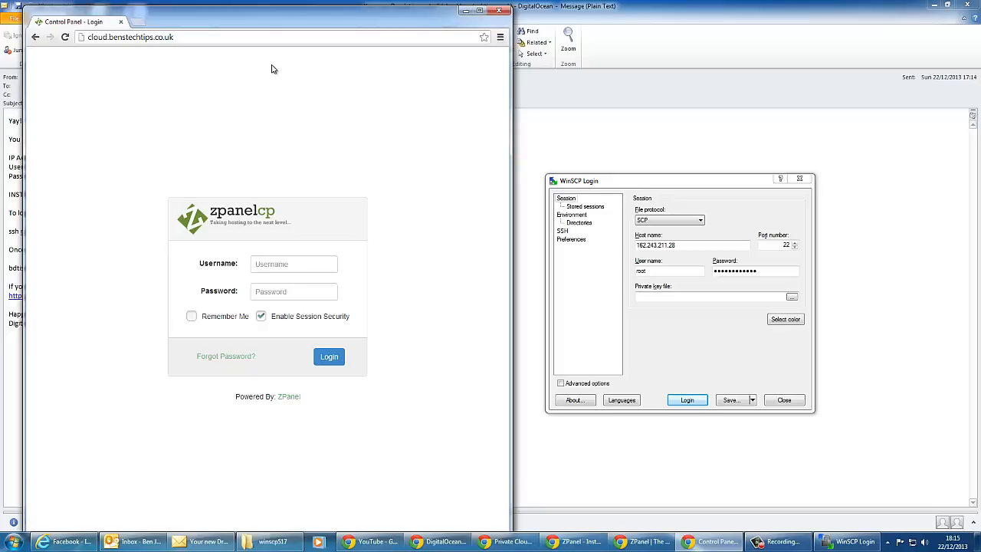
pyautogui.click(294, 263)
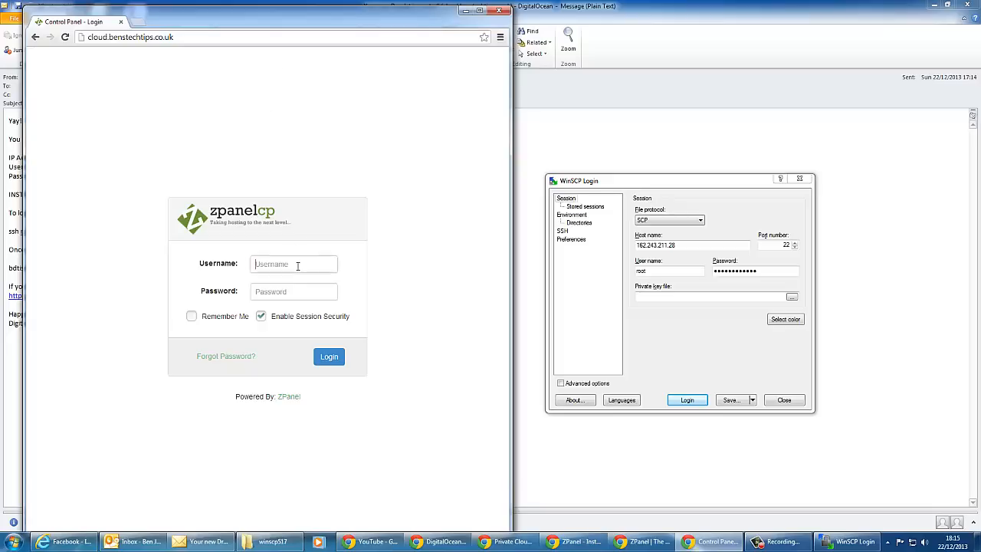
pyautogui.write('zadmin')
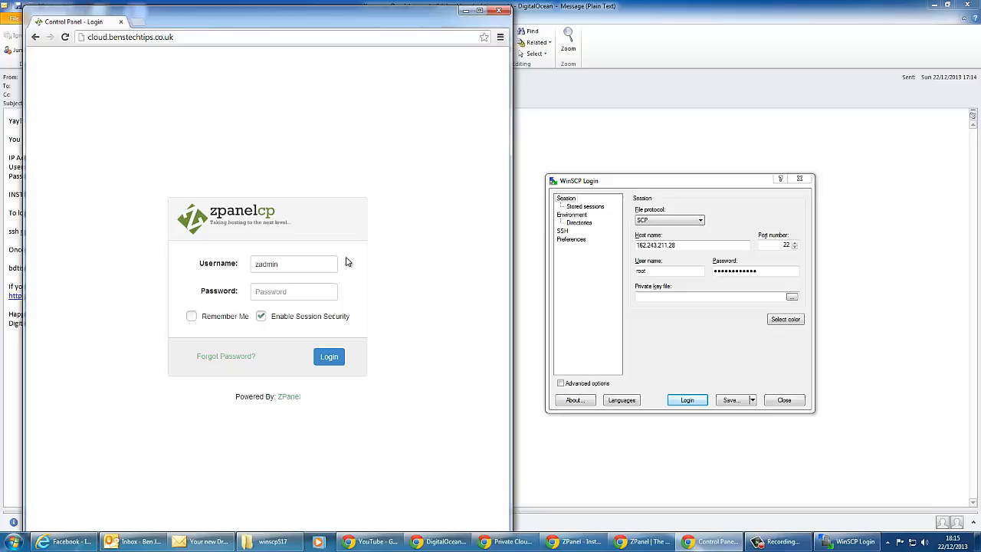
pyautogui.moveTo(625, 157)
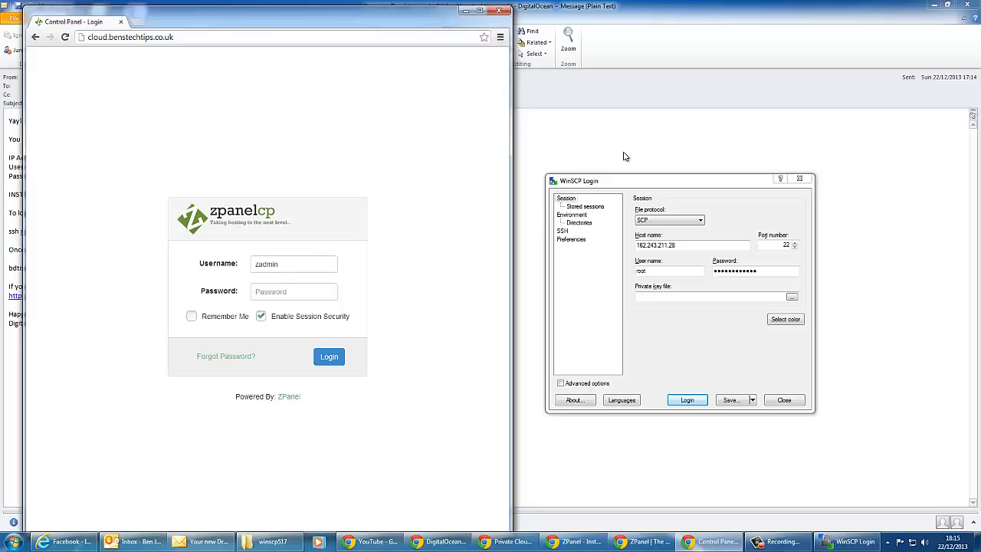
pyautogui.moveTo(639, 190)
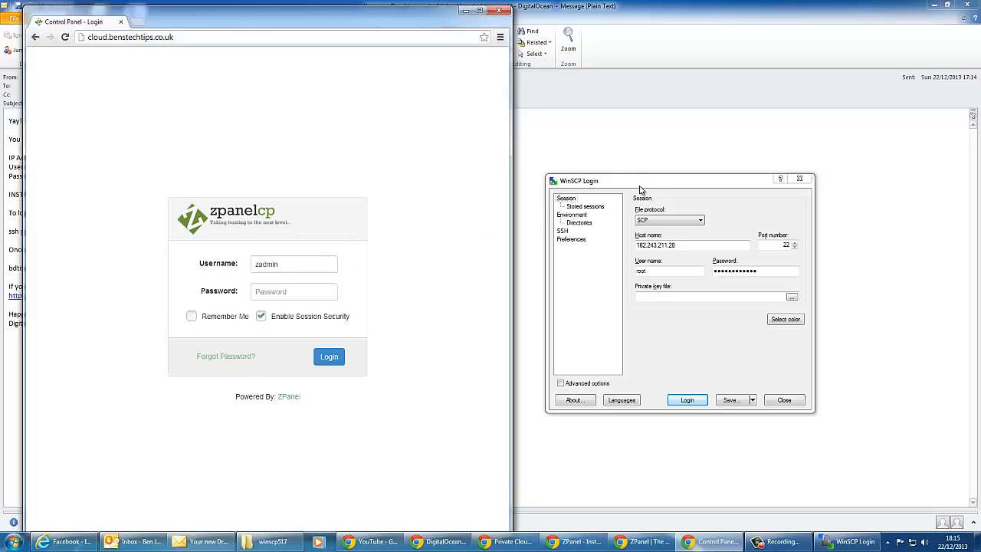
pyautogui.moveTo(673, 215)
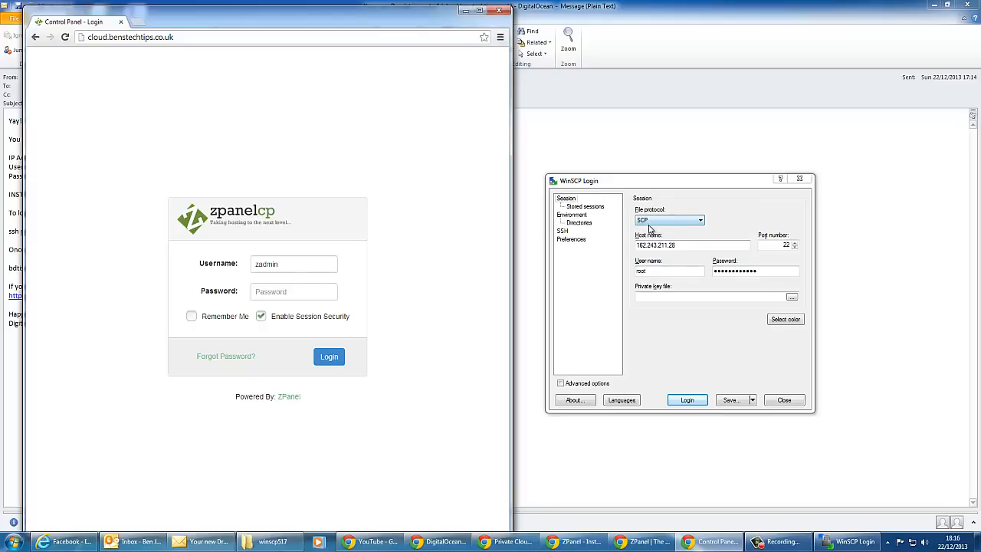
# - Log in to the server as root in WinSCP, trusting its host key
pyautogui.click(687, 400)
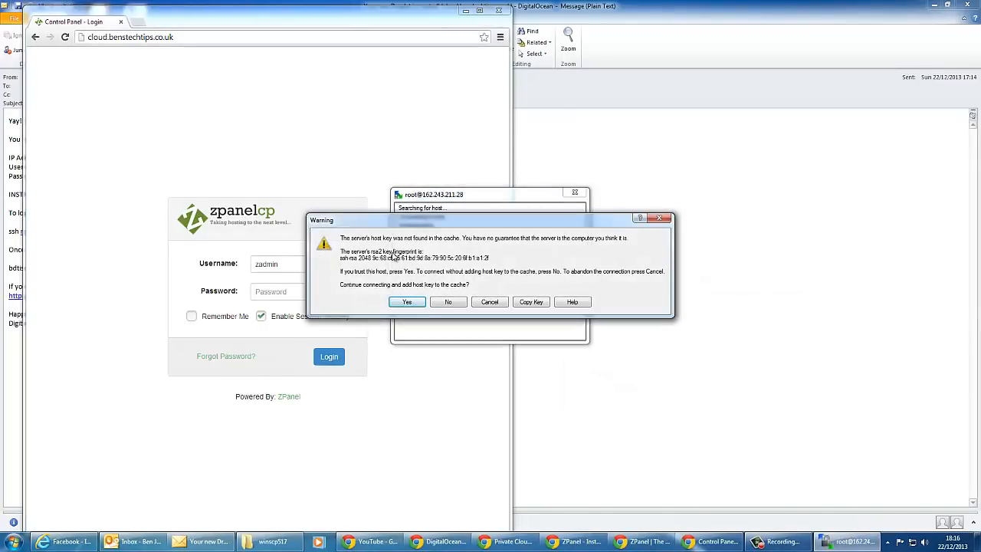
pyautogui.click(408, 301)
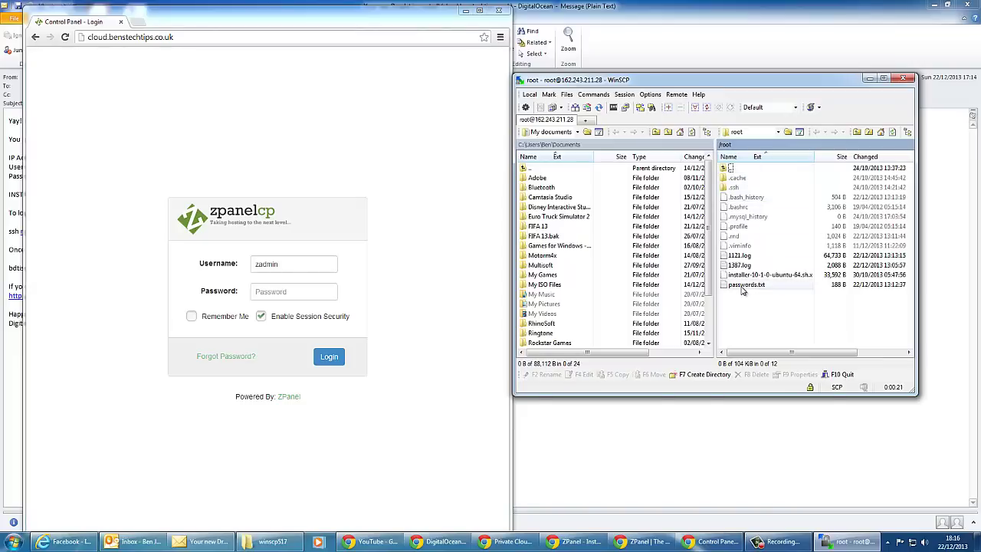
# - Read passwords.txt and copy the zadmin password
pyautogui.doubleClick(745, 284)
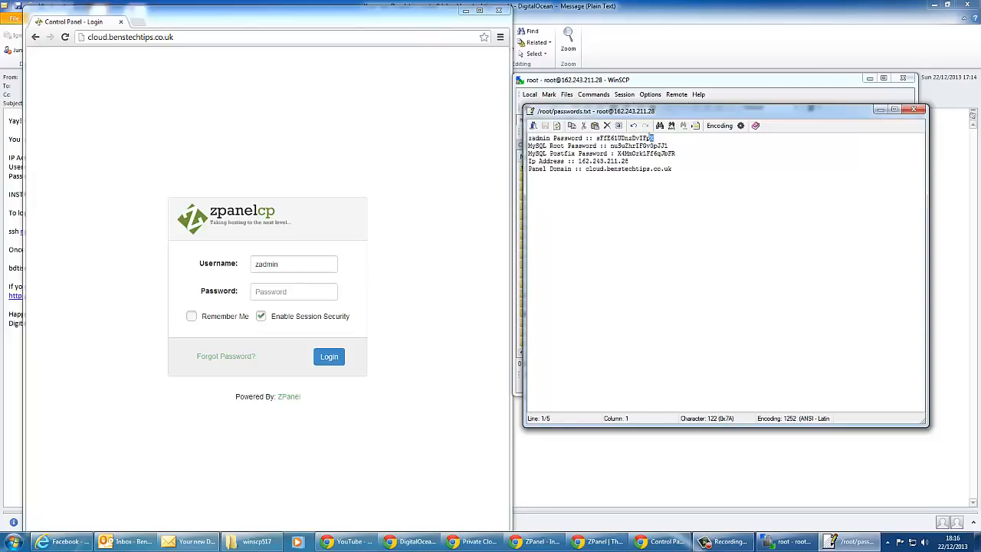
pyautogui.rightClick(629, 141)
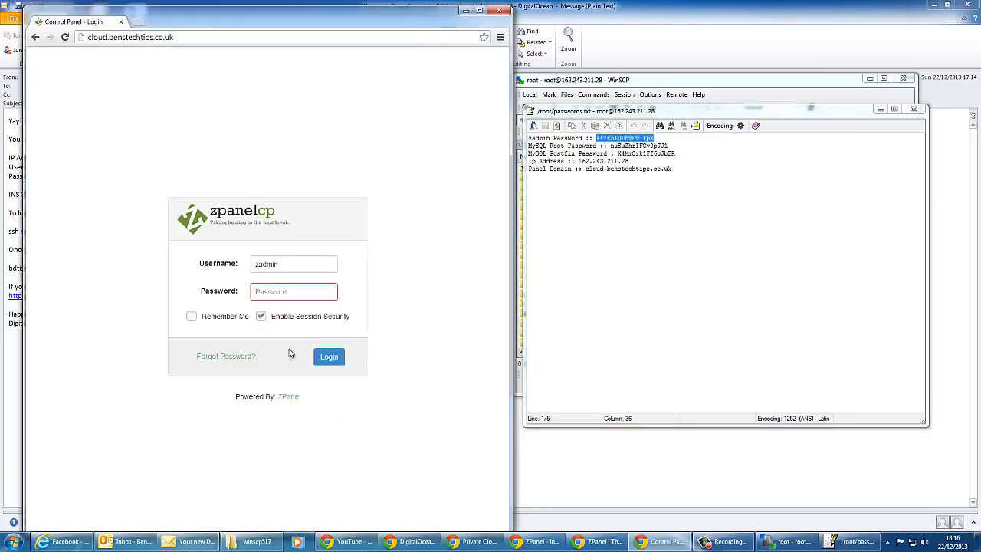
# - Paste the password into the ZPanel login and sign in as zadmin
pyautogui.click(328, 356)
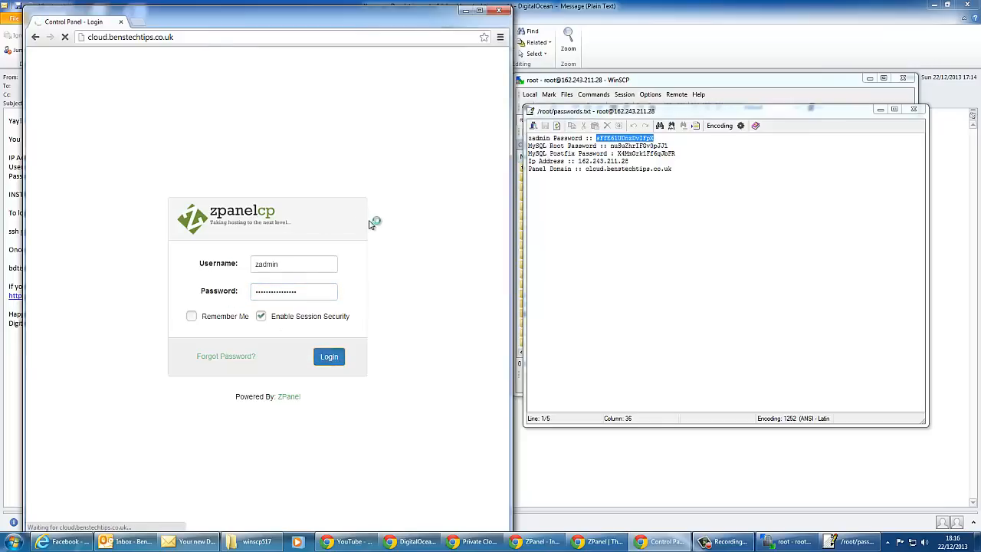
pyautogui.click(328, 356)
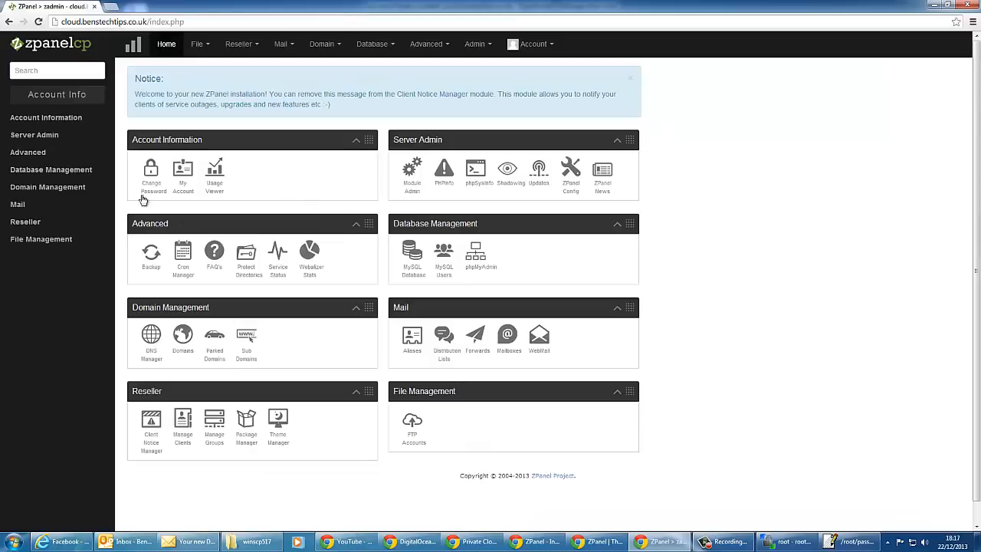
# - Change the zadmin account's default password to a new one and save it
pyautogui.click(150, 167)
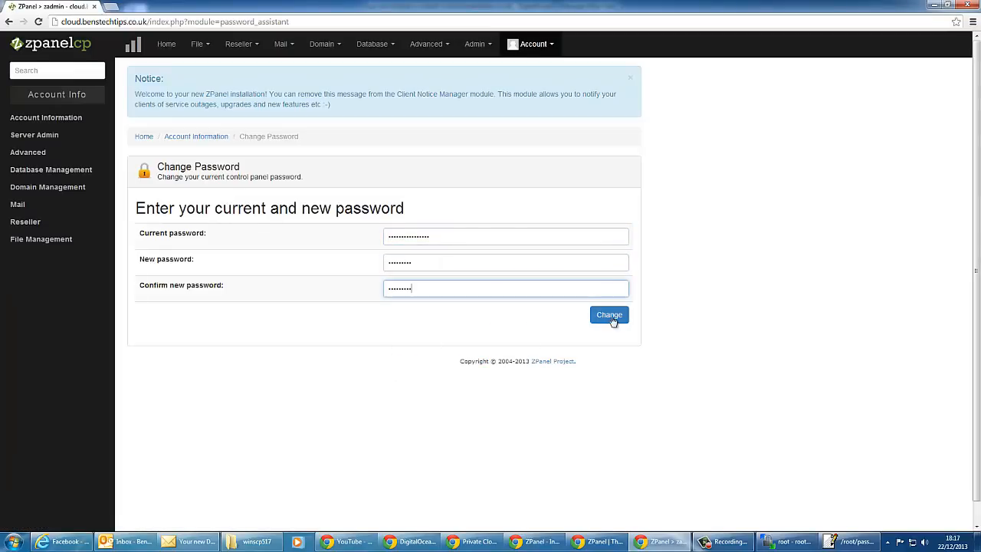
pyautogui.click(608, 316)
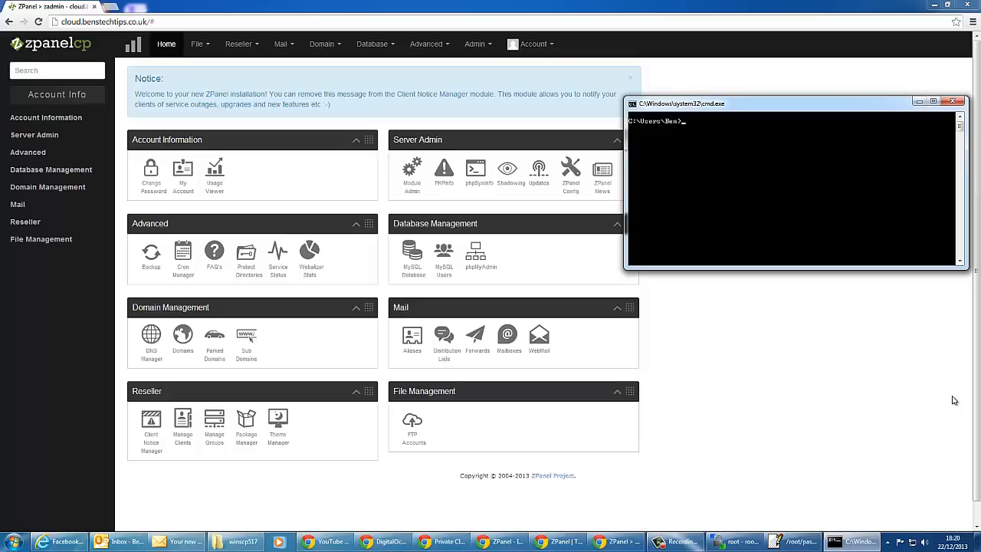
# - Ping testing.benstechtips.net to confirm it resolves to 162.243.211.28
pyautogui.write('ping testing.benstechtips.net')
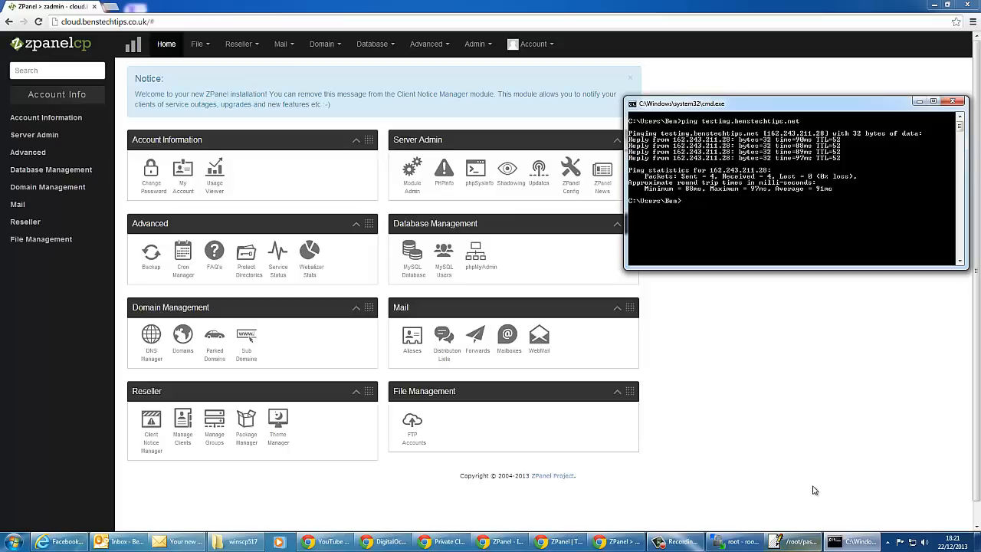
pyautogui.moveTo(806, 485)
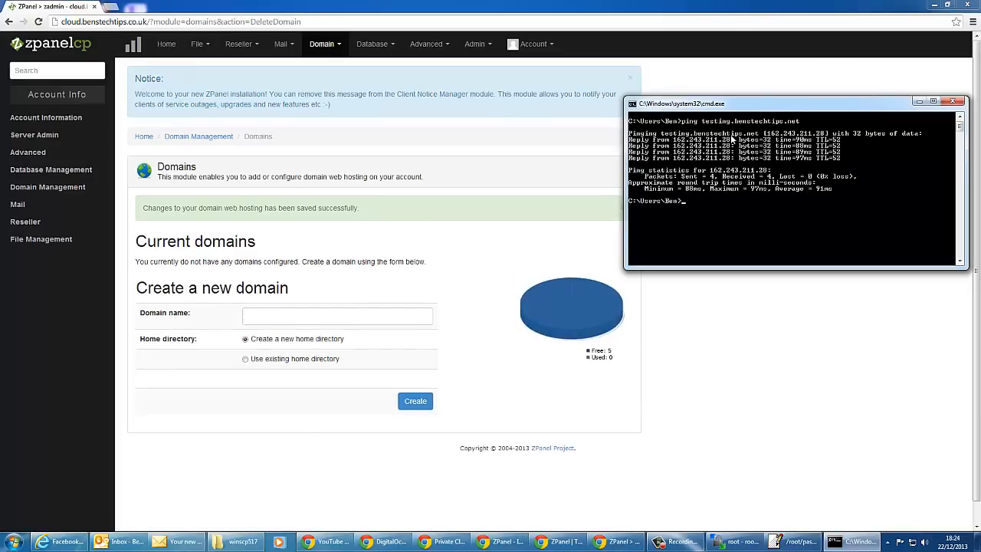
pyautogui.moveTo(626, 341)
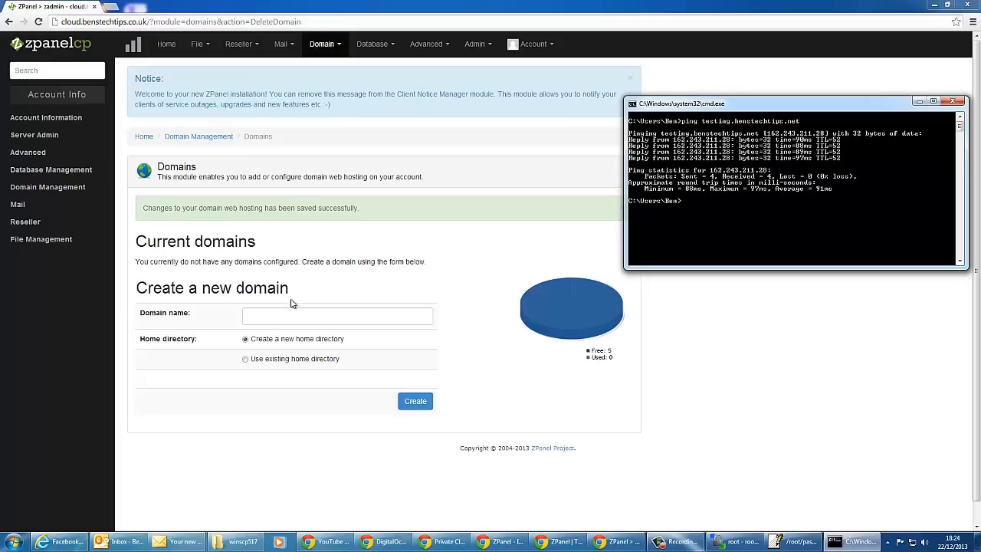
# - Return to the ZPanel dashboard and go to the Domains hosting page
pyautogui.click(338, 316)
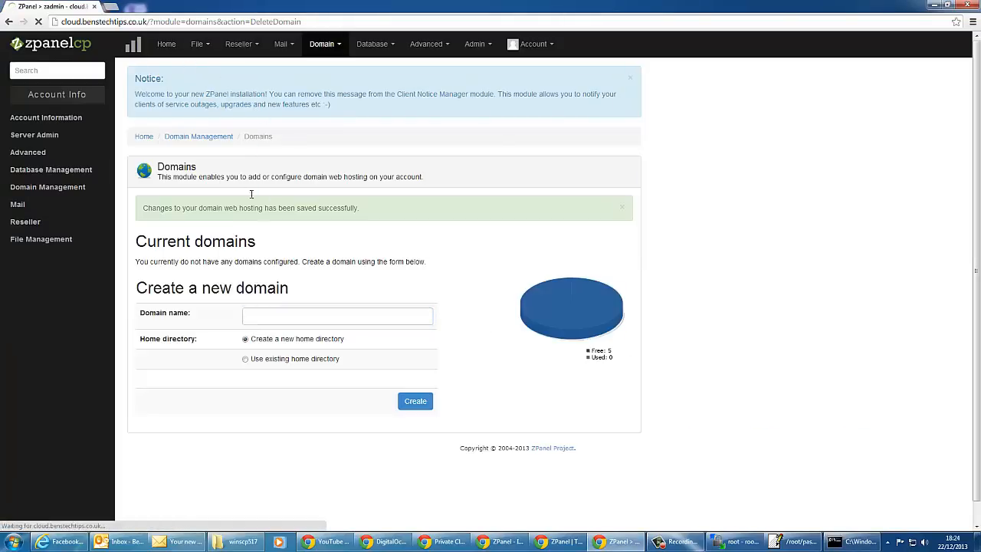
pyautogui.click(165, 43)
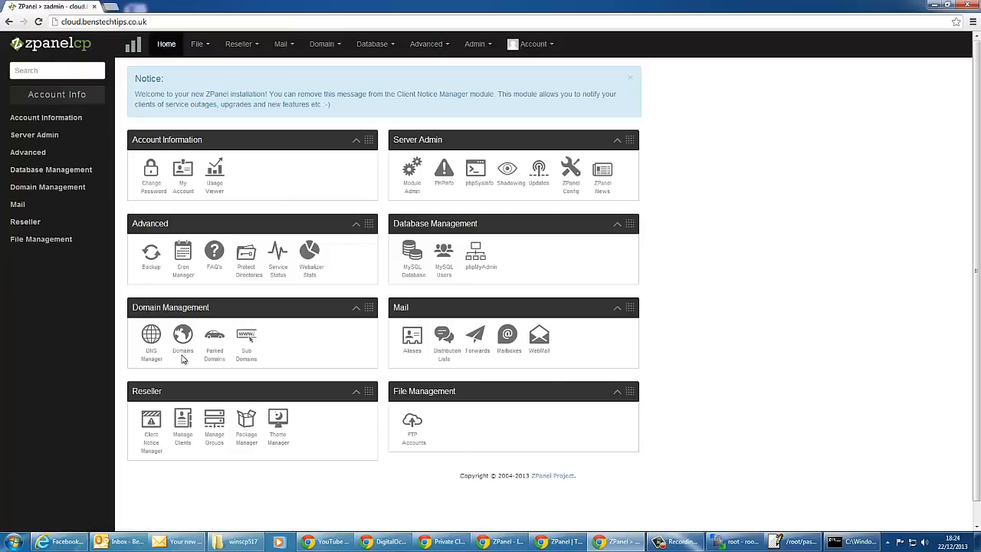
pyautogui.click(182, 337)
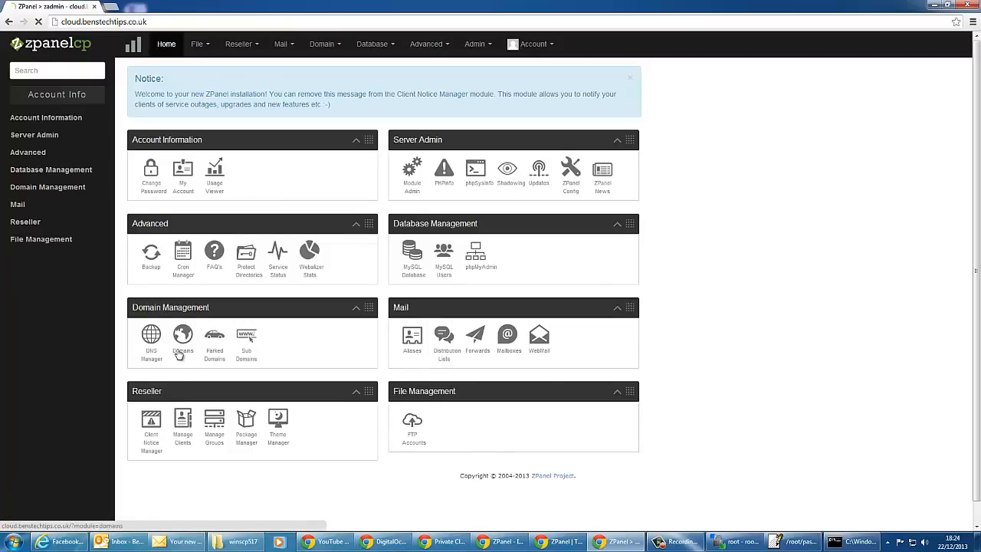
pyautogui.click(183, 337)
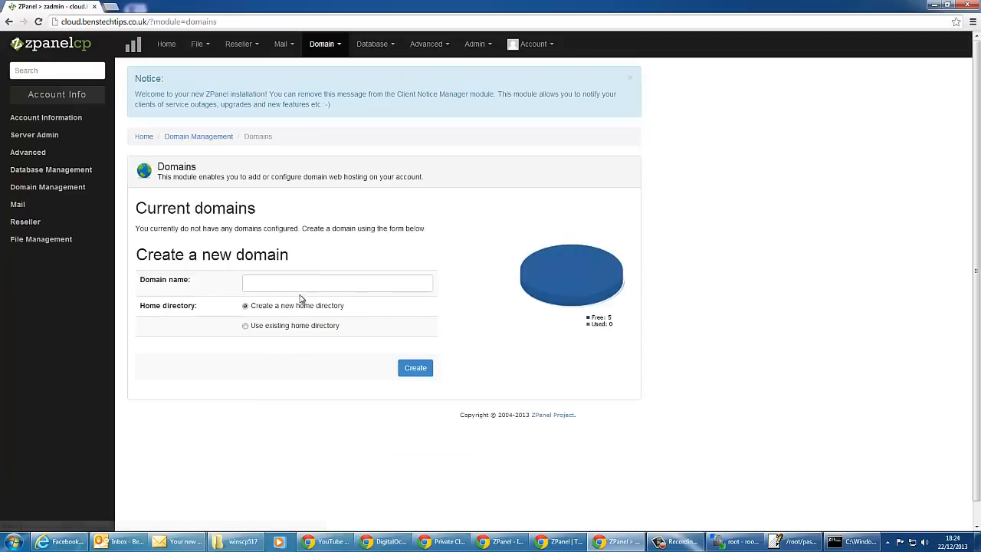
# - Create the domain testing.benstechtips.net with a new home directory
pyautogui.click(337, 282)
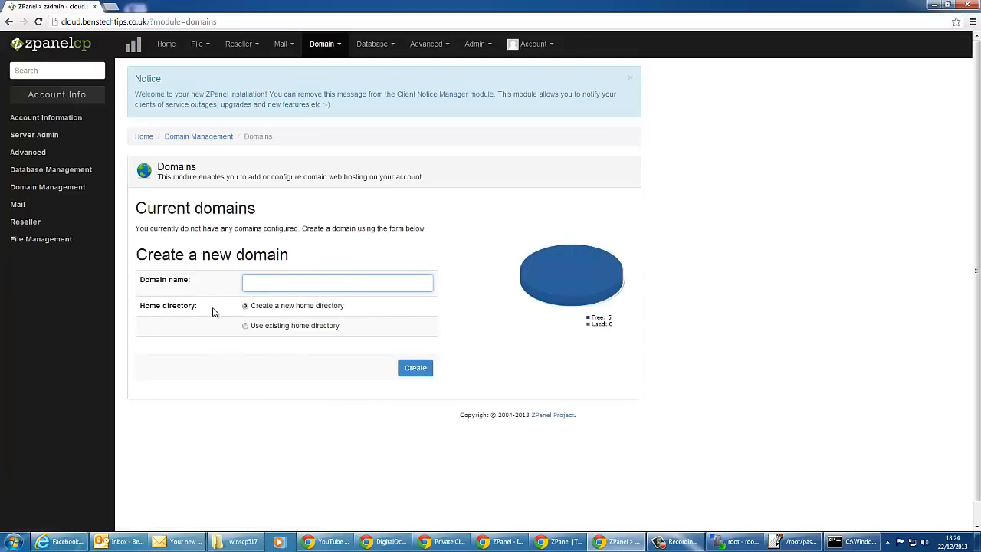
pyautogui.write('tesgine')
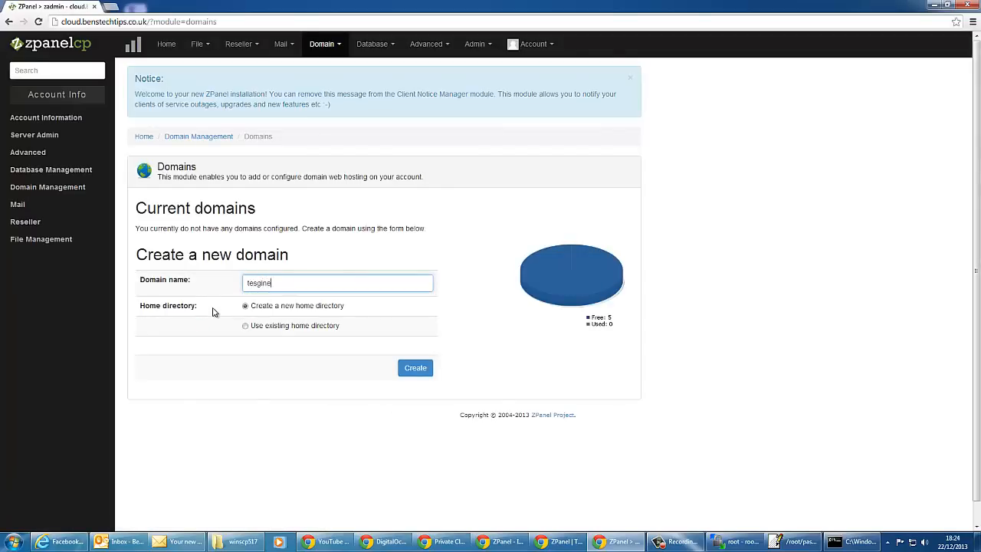
pyautogui.write('testing')
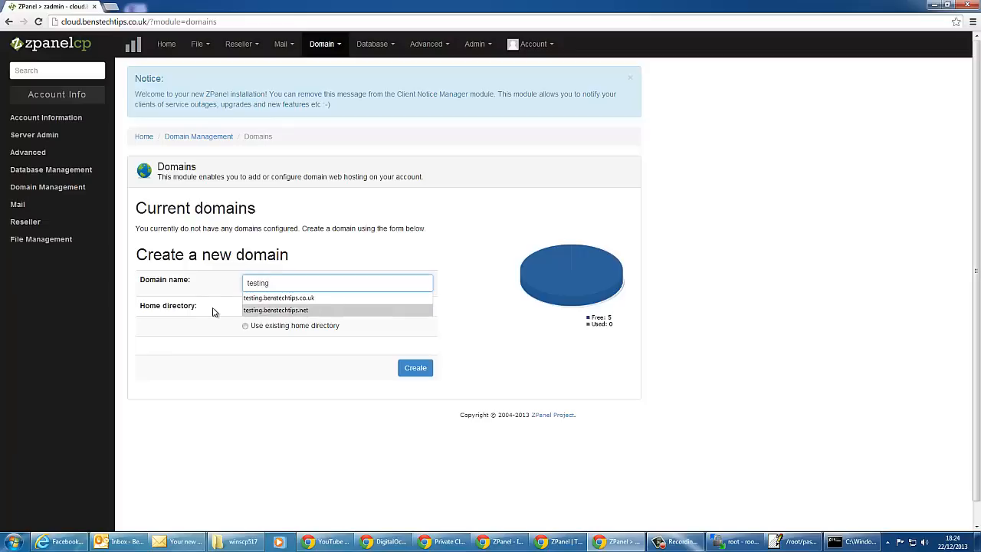
pyautogui.click(276, 310)
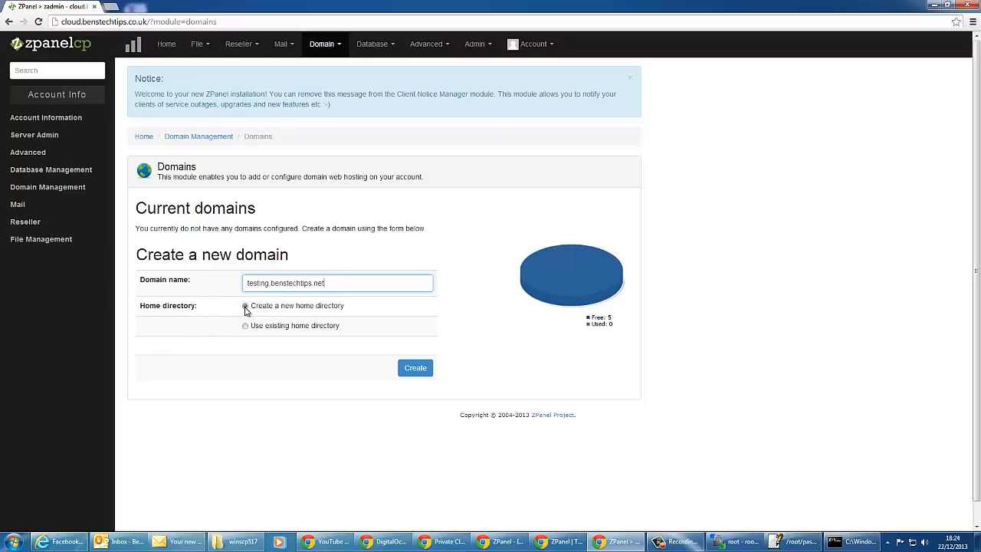
pyautogui.click(414, 368)
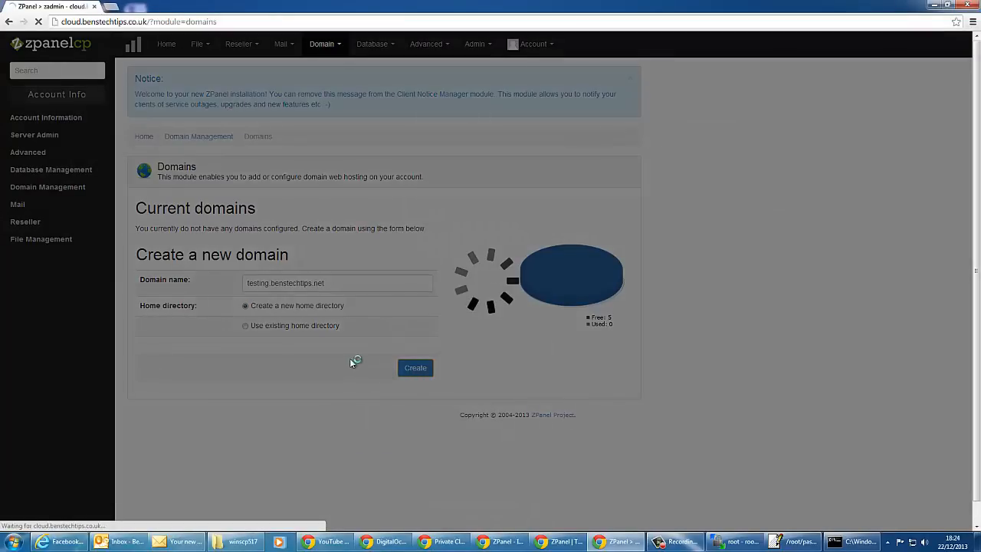
pyautogui.click(415, 368)
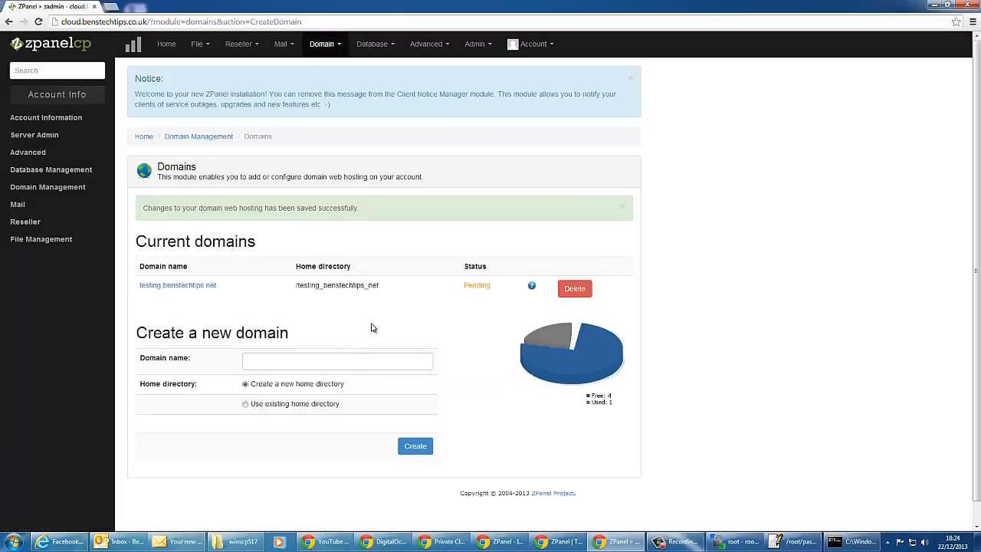
pyautogui.moveTo(481, 285)
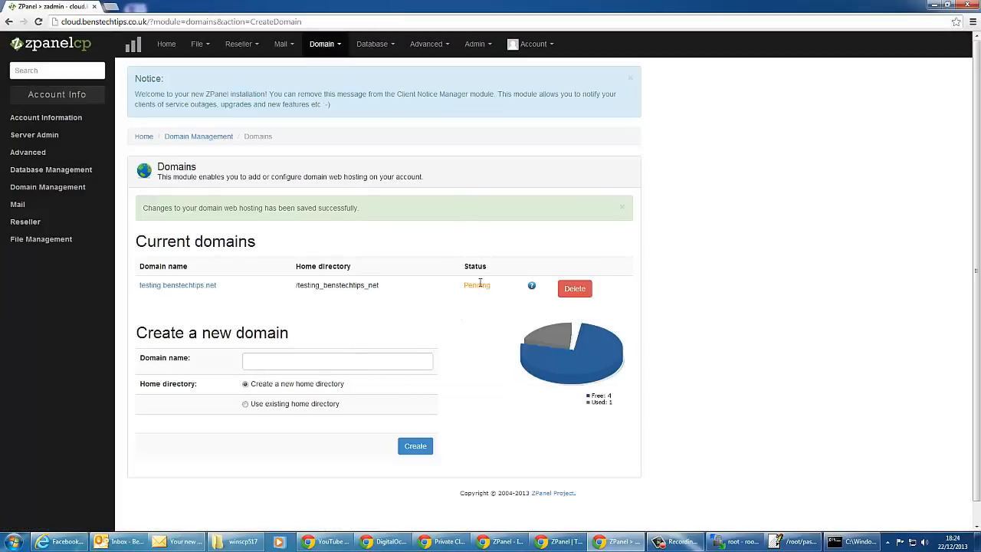
pyautogui.moveTo(441, 313)
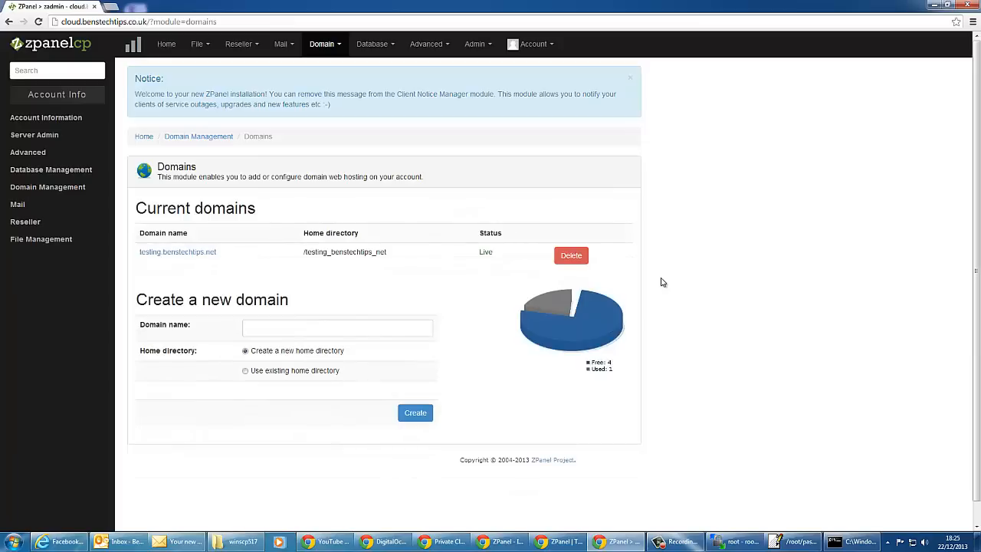
pyautogui.moveTo(488, 262)
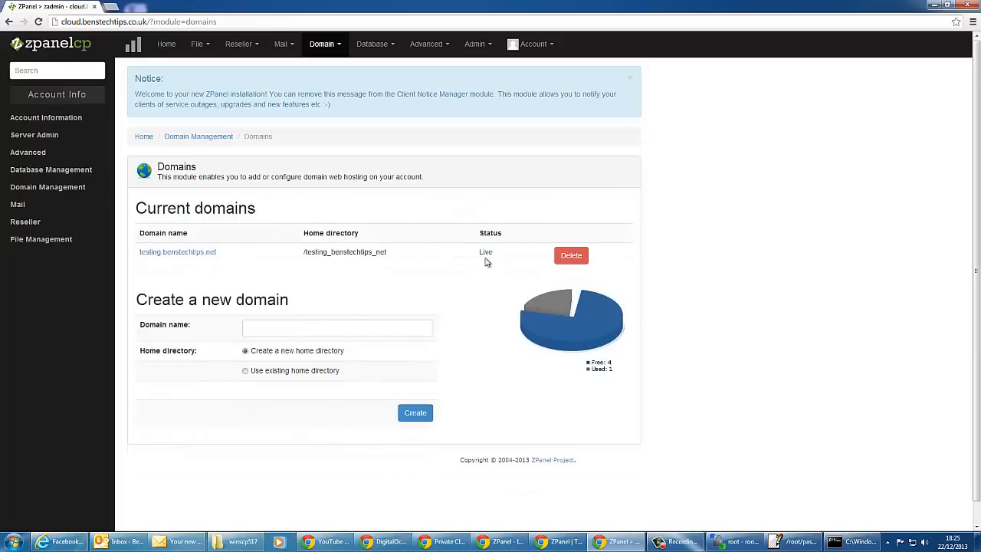
pyautogui.moveTo(269, 432)
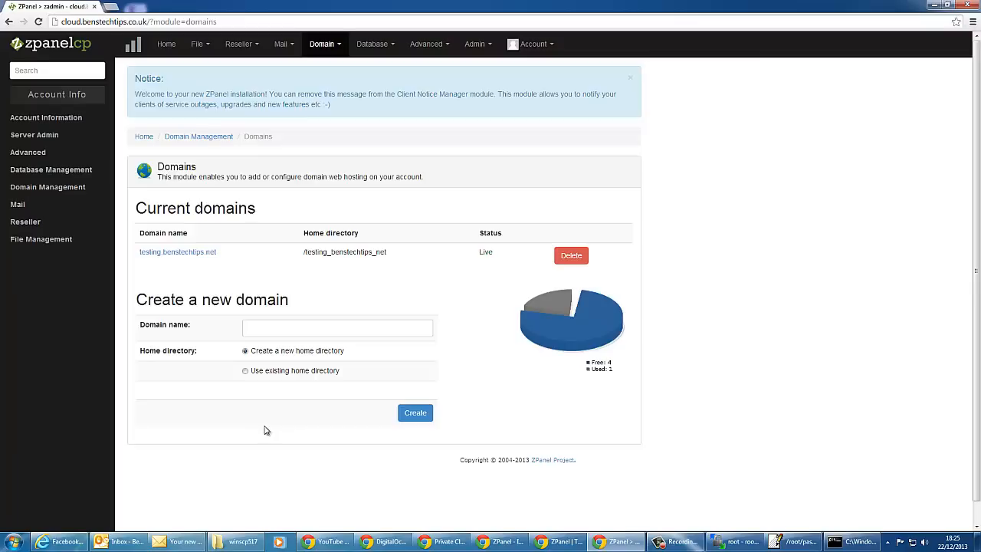
pyautogui.moveTo(165, 255)
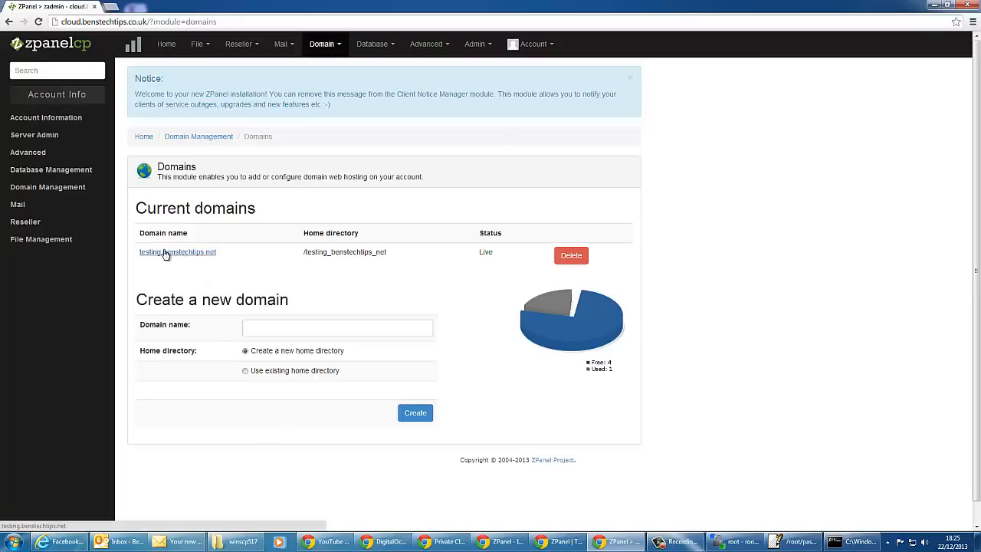
pyautogui.moveTo(184, 255)
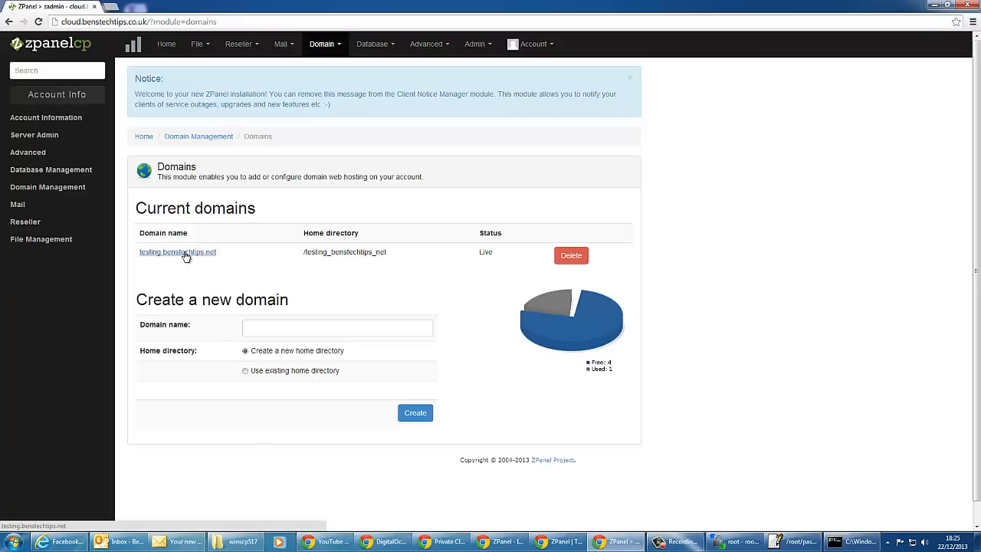
# - Visit testing.benstechtips.net to confirm it shows the hosting-ready page
pyautogui.click(178, 251)
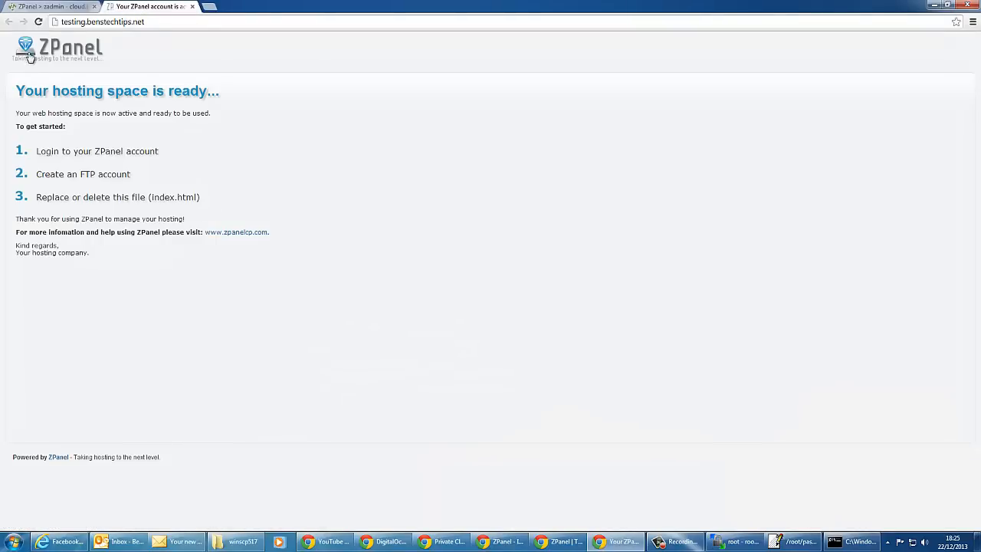
pyautogui.moveTo(150, 243)
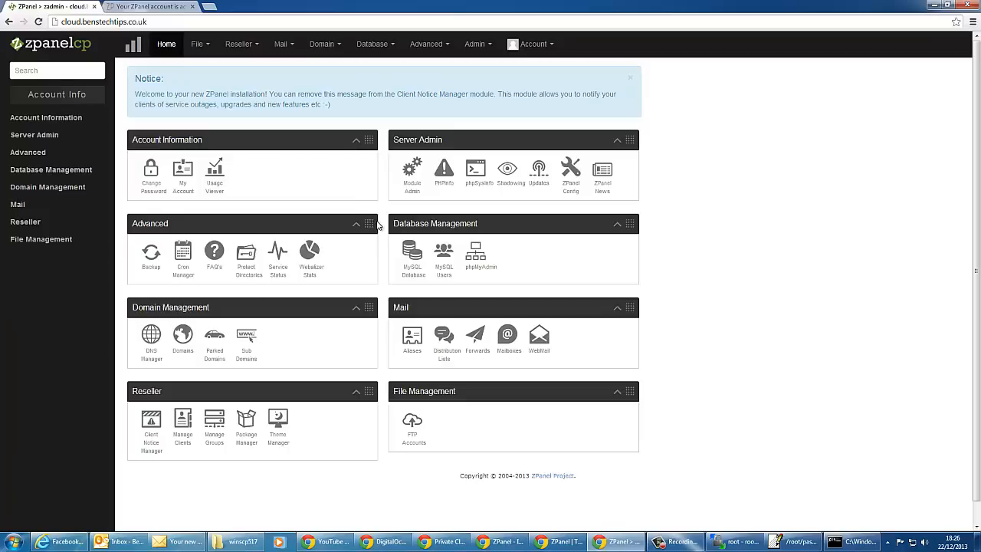
pyautogui.moveTo(399, 260)
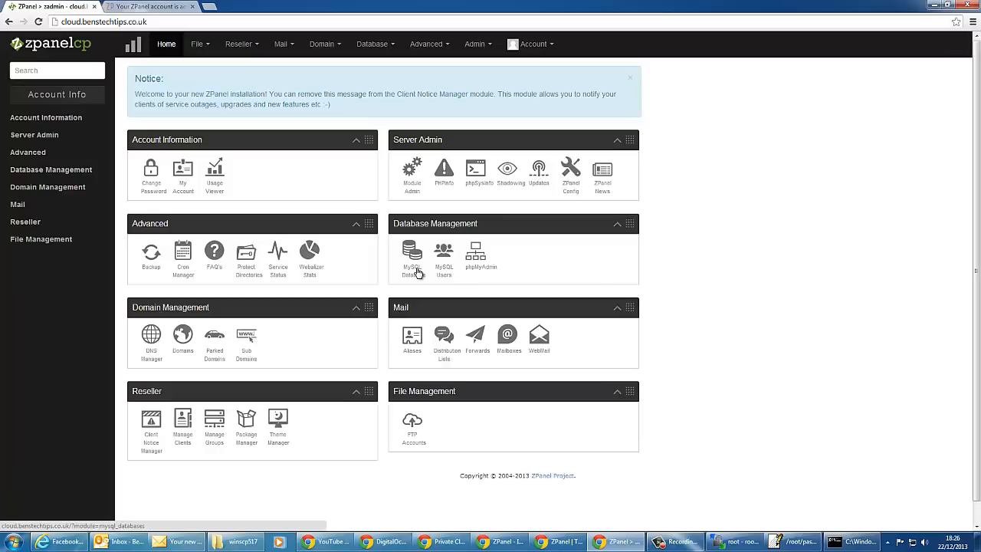
# - In MySQL Database management, create a database named 'test' (listed as zadmin_test)
pyautogui.click(412, 251)
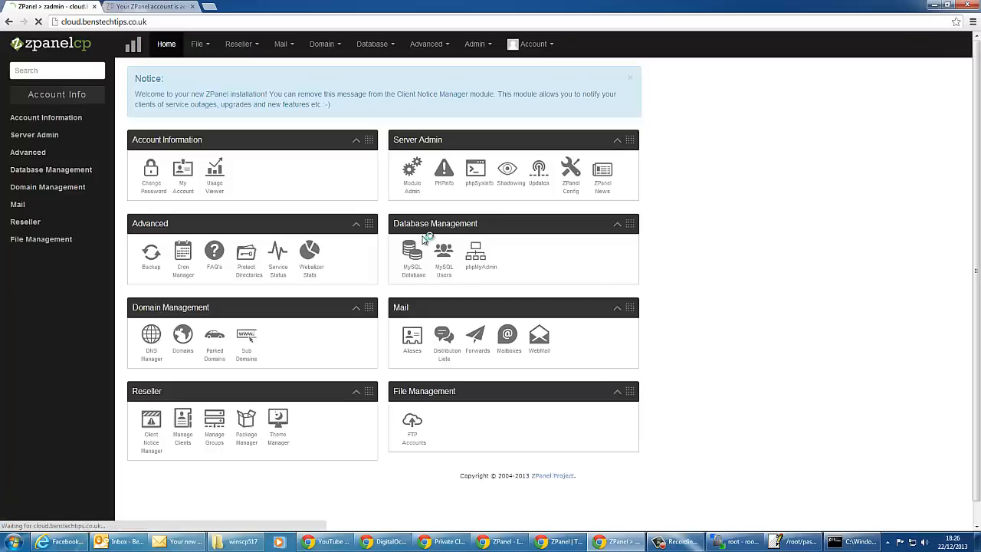
pyautogui.click(412, 253)
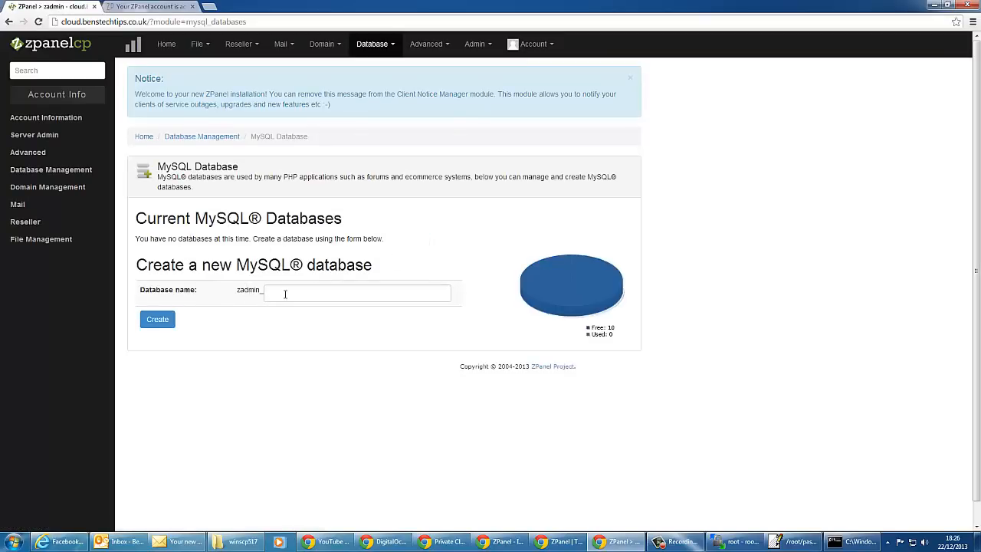
pyautogui.click(357, 293)
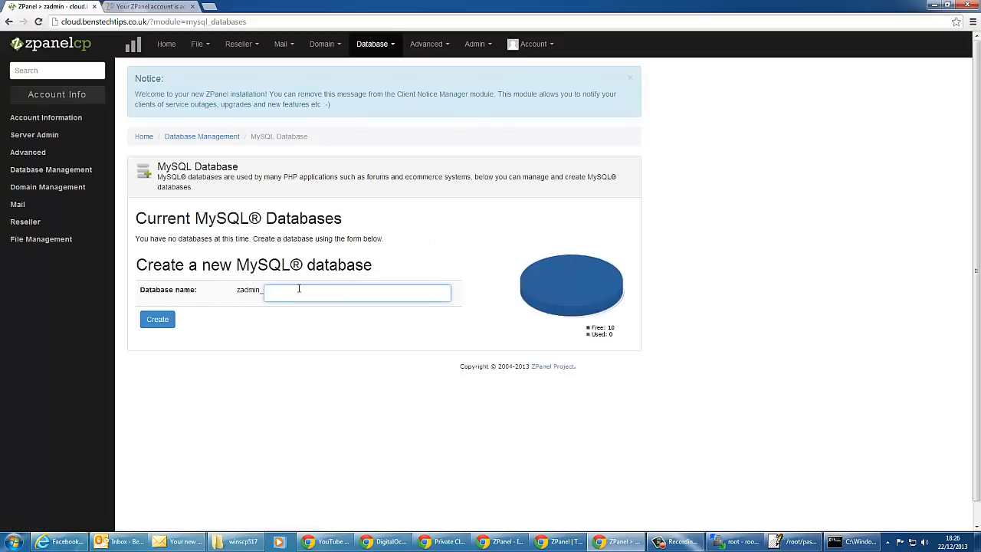
pyautogui.click(156, 318)
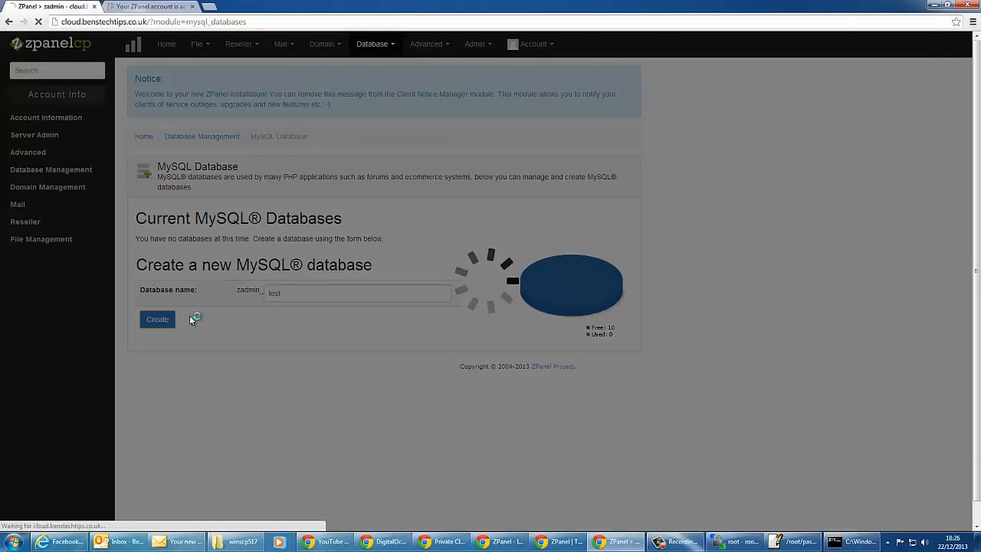
pyautogui.click(157, 319)
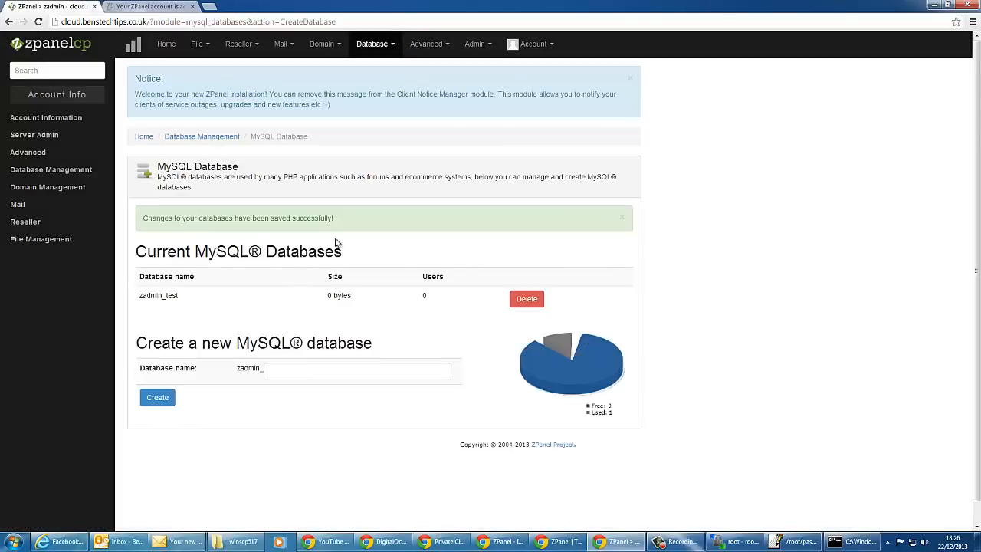
pyautogui.moveTo(377, 49)
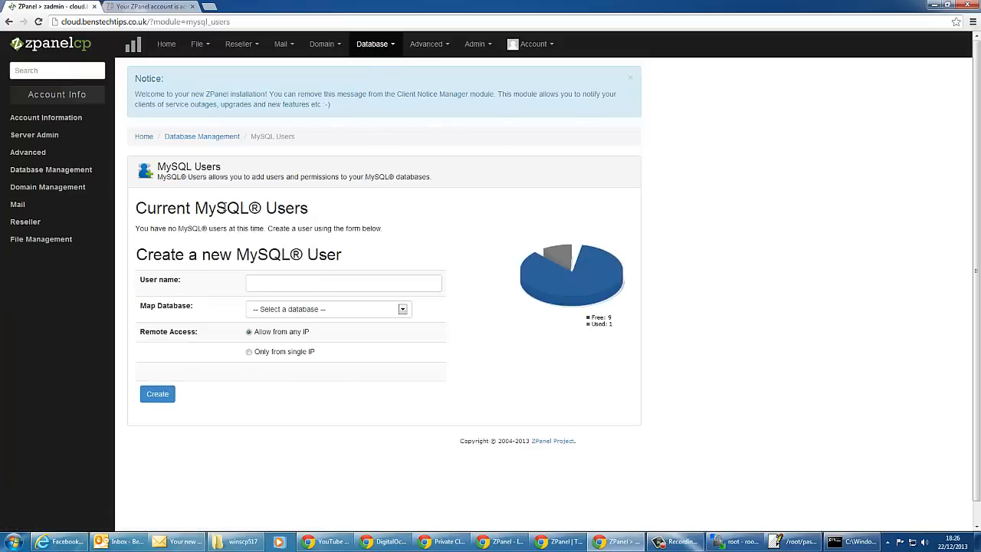
# - Create MySQL user 'testing' mapped to zadmin_test, allowed from any IP
pyautogui.click(343, 282)
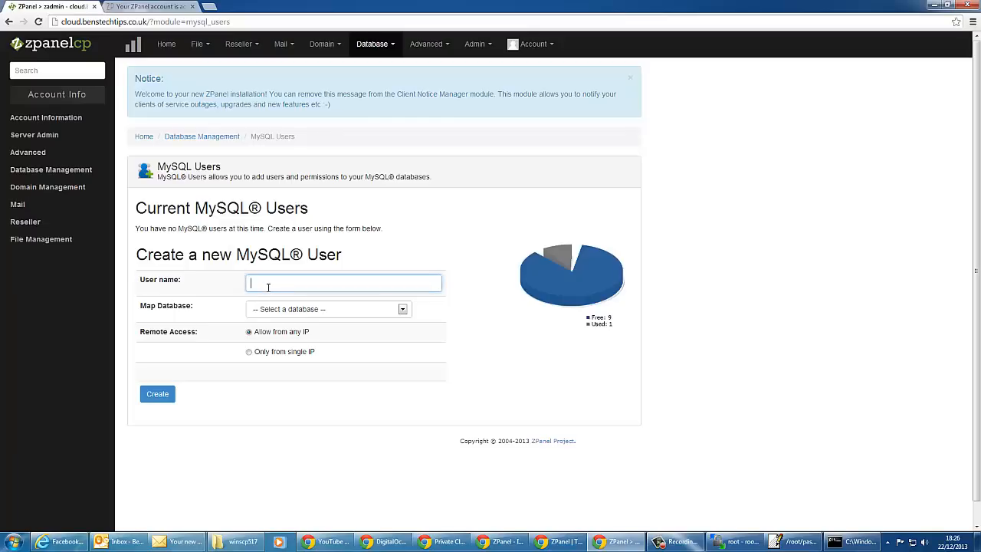
pyautogui.write('testing')
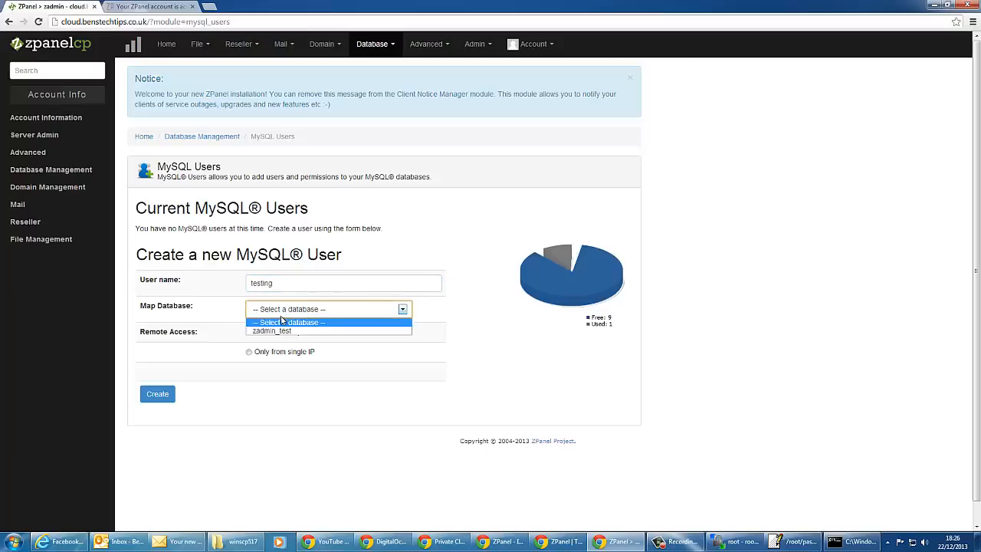
pyautogui.click(273, 332)
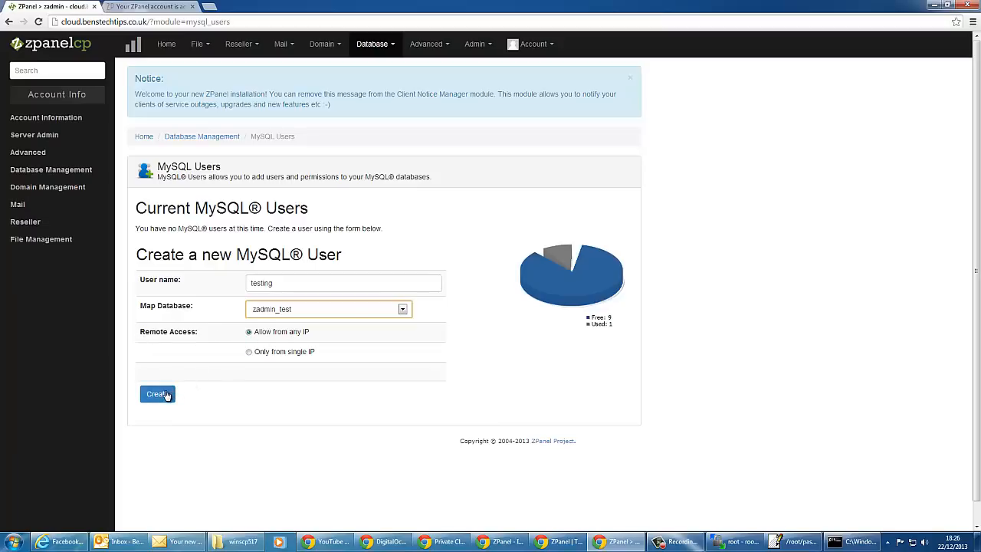
pyautogui.click(157, 394)
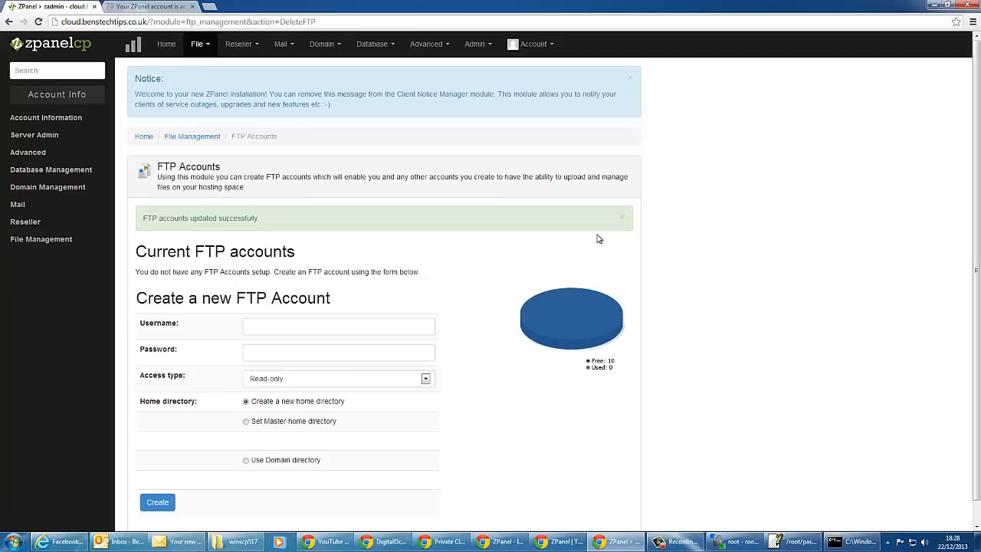
pyautogui.moveTo(576, 198)
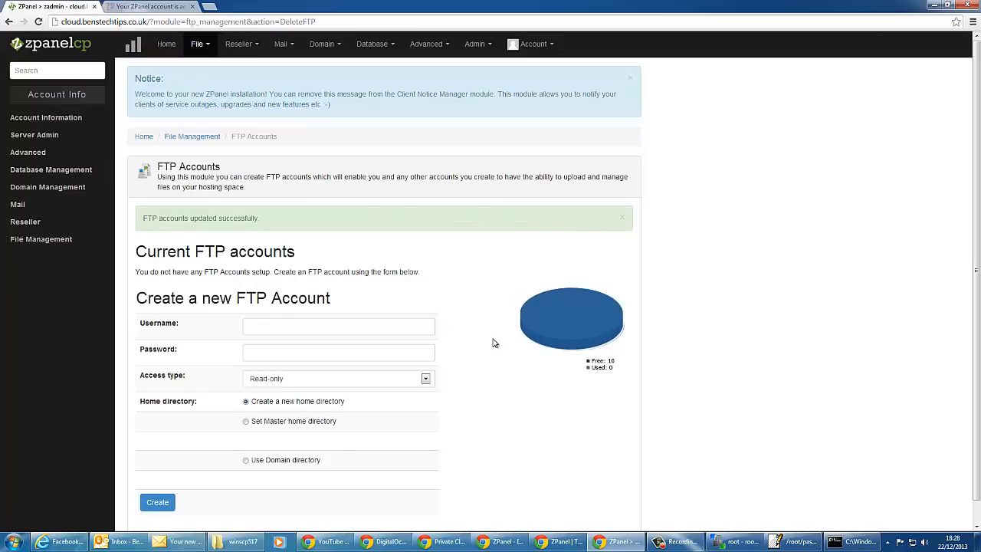
pyautogui.moveTo(402, 378)
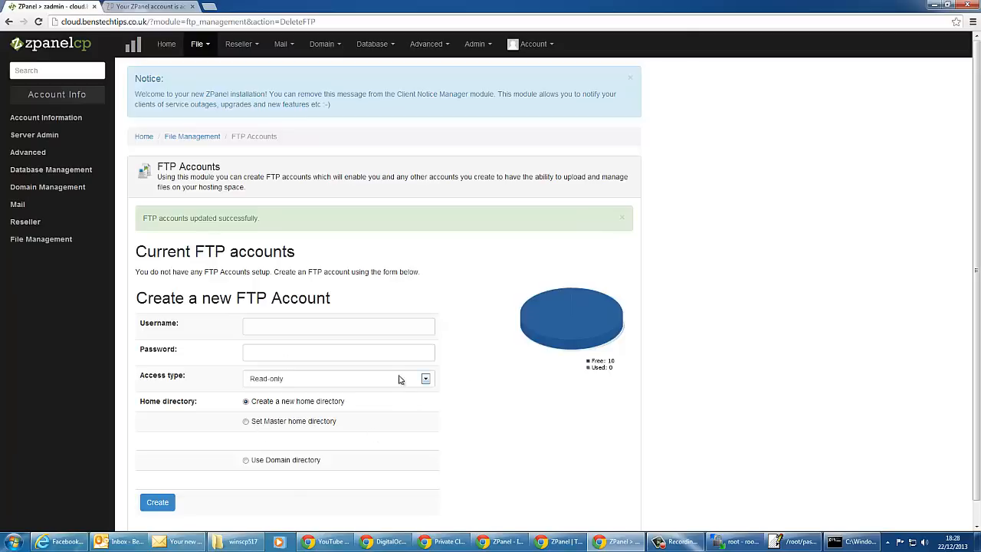
# - Create FTP account testing1 with Full access and the master home directory
pyautogui.click(337, 325)
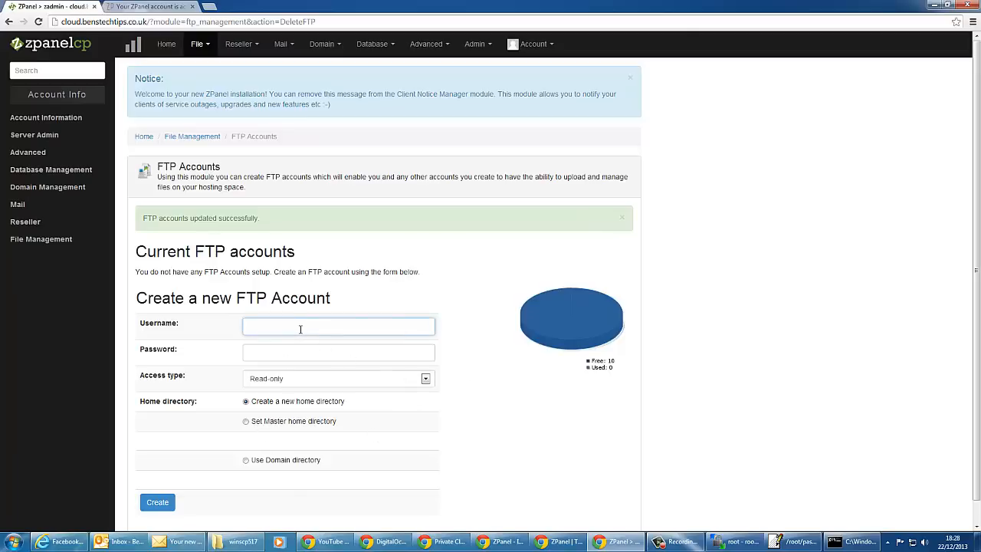
pyautogui.write('testing1')
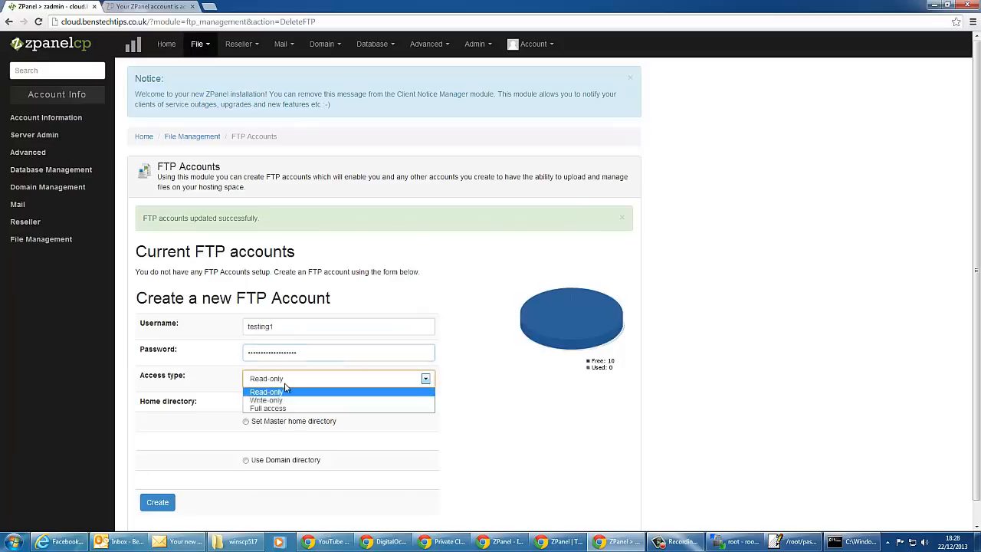
pyautogui.click(267, 408)
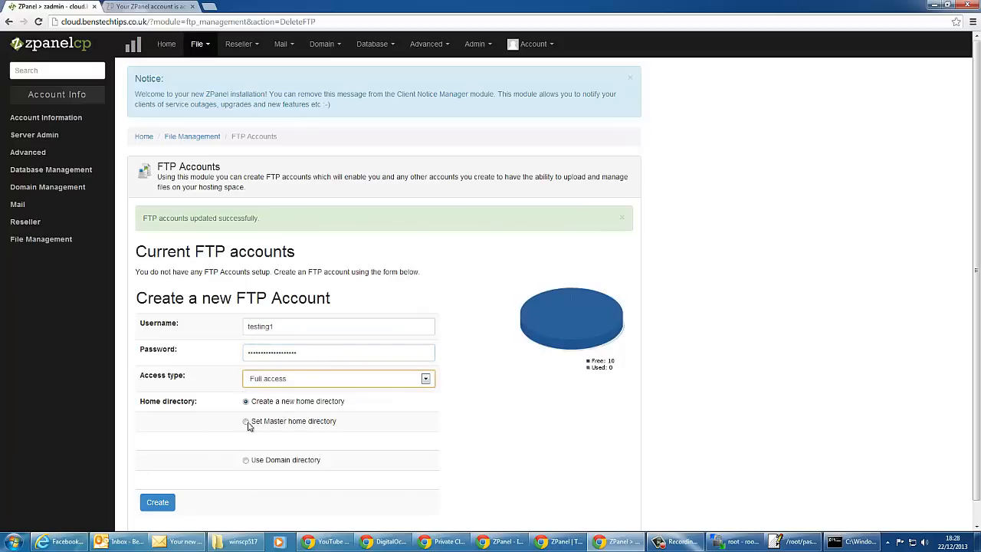
pyautogui.click(245, 421)
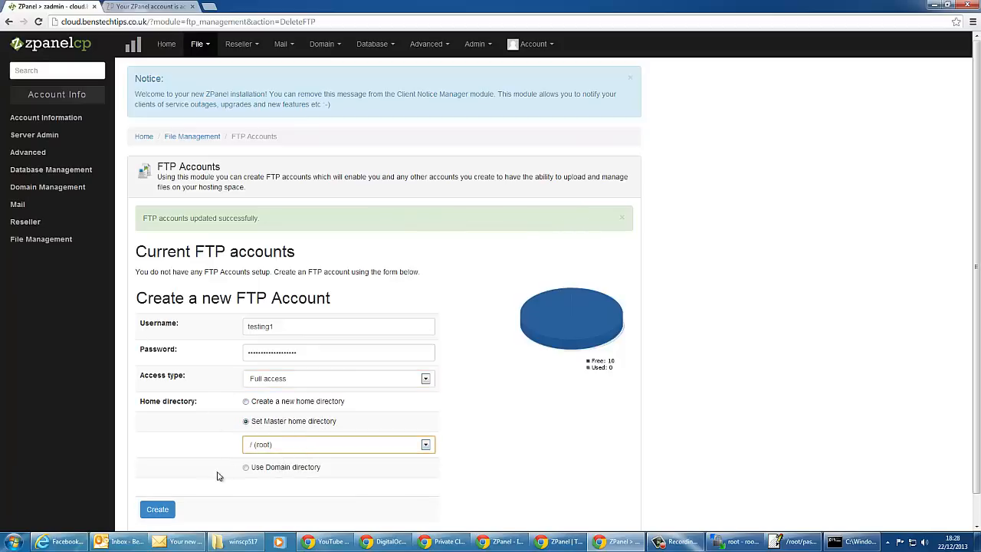
pyautogui.click(156, 509)
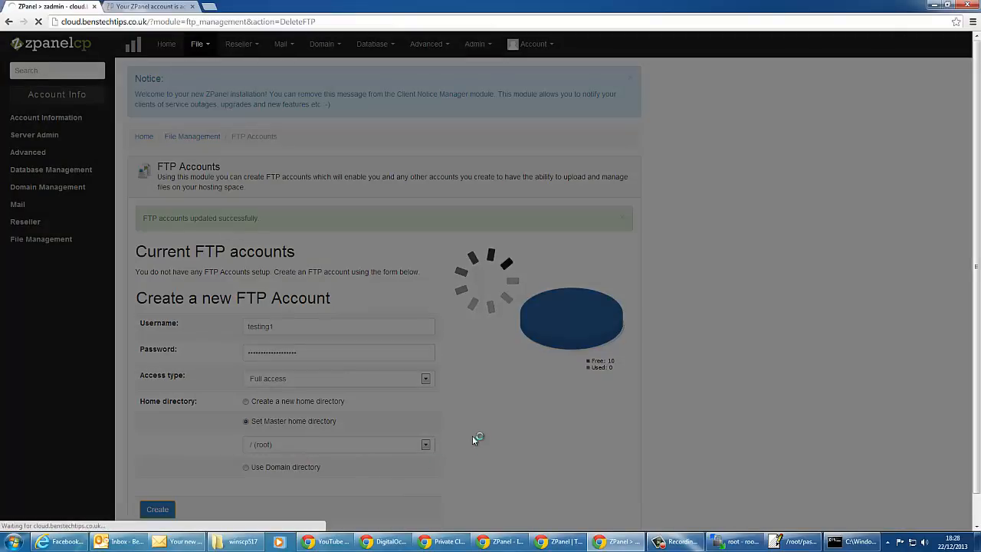
pyautogui.click(156, 509)
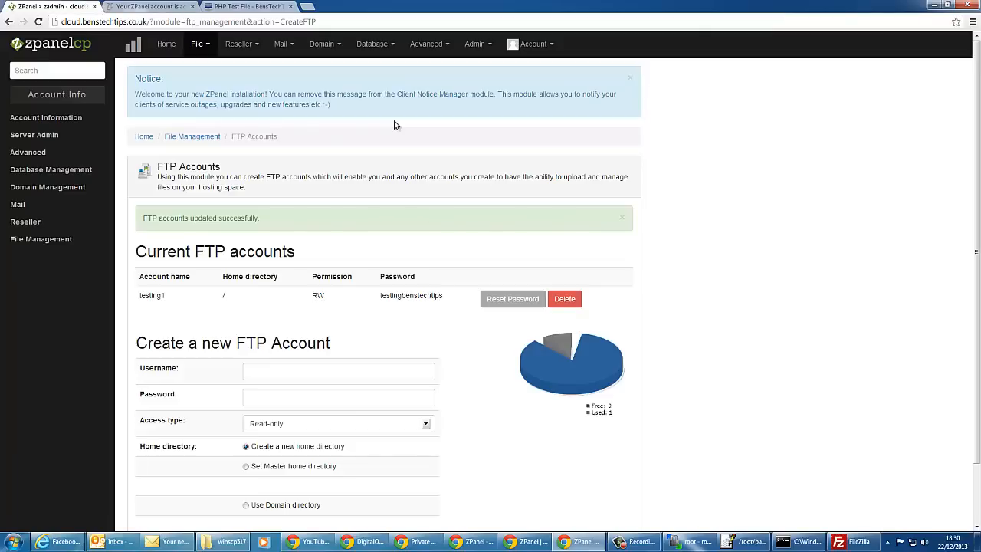
# - Download test.php from the BensTechTips PHP Test File page and save it to the Desktop
pyautogui.click(230, 6)
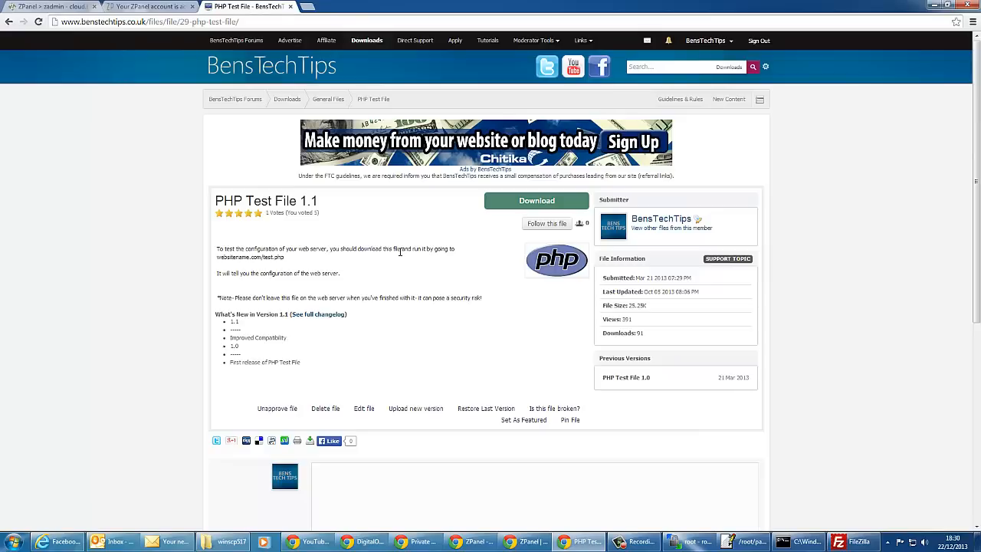
pyautogui.moveTo(578, 224)
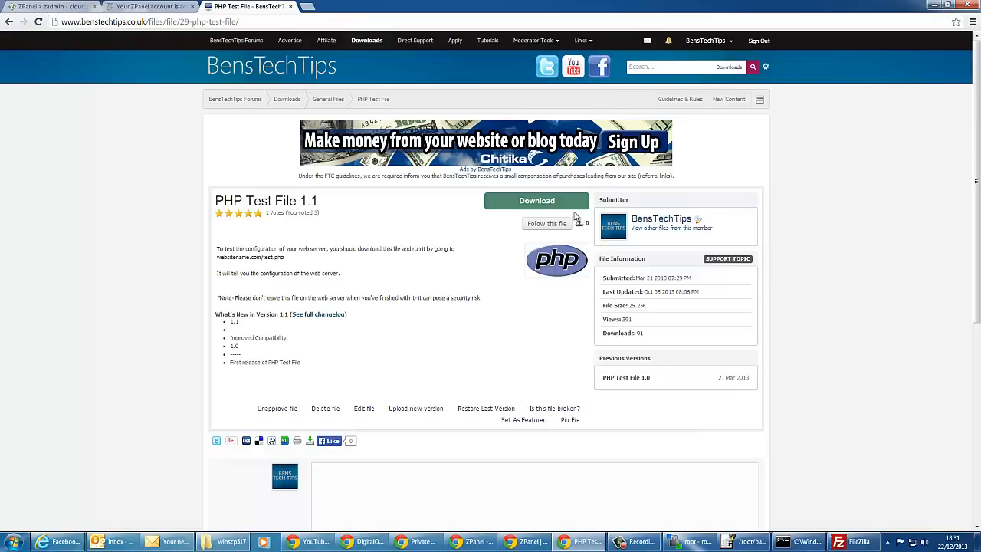
pyautogui.click(537, 199)
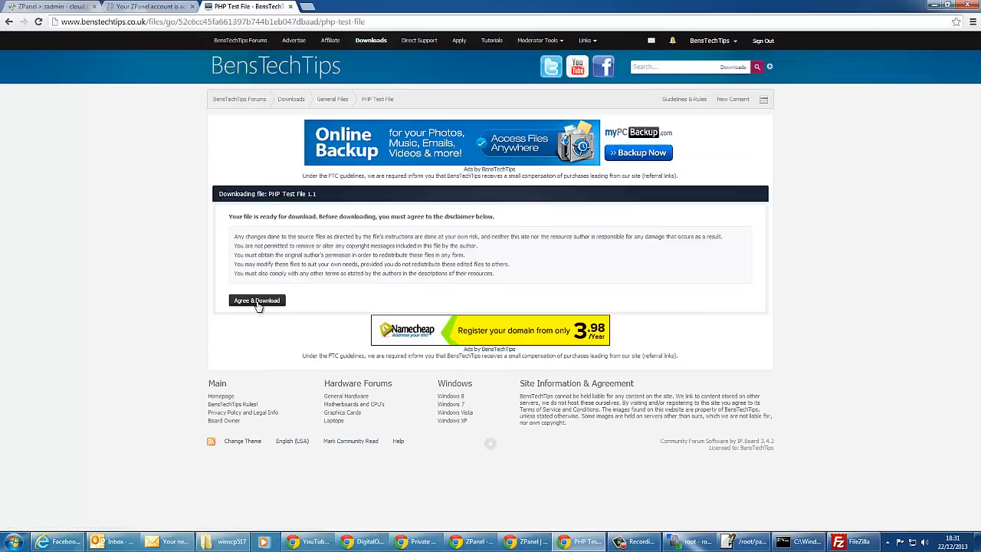
pyautogui.click(256, 300)
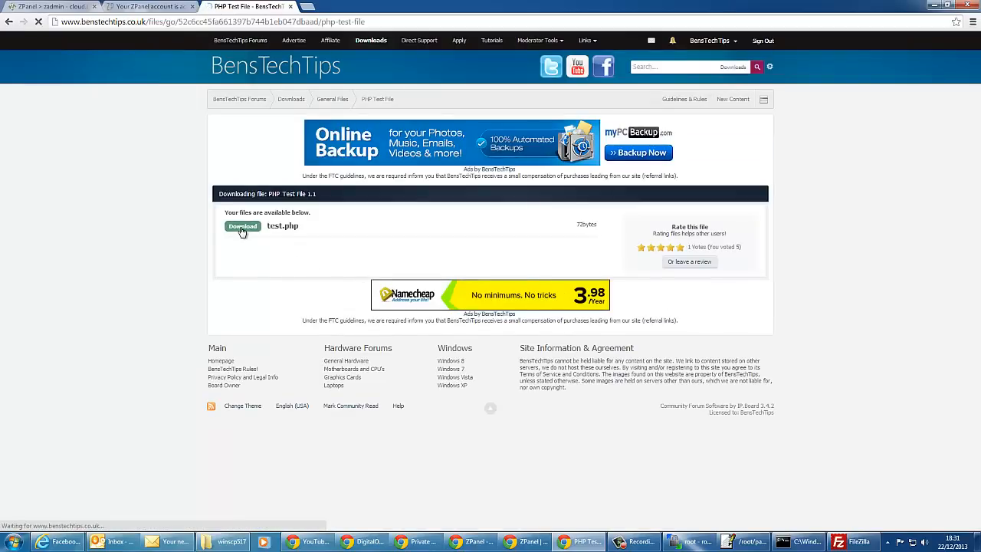
pyautogui.click(243, 225)
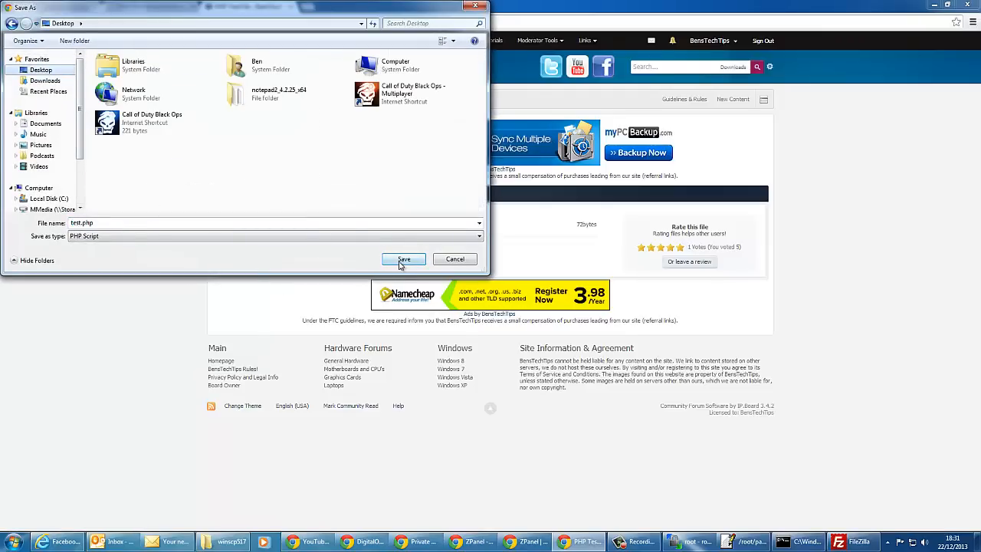
pyautogui.click(403, 260)
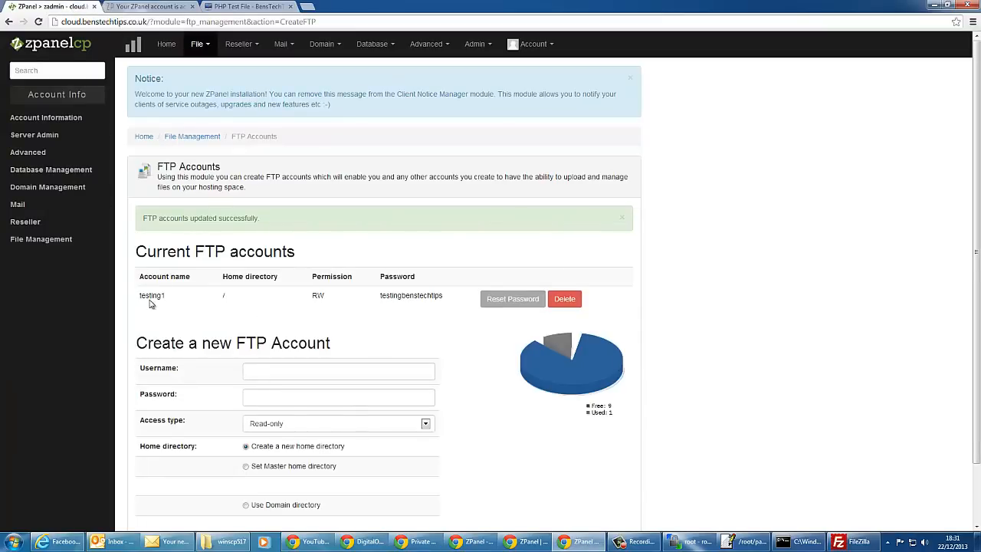
pyautogui.moveTo(827, 522)
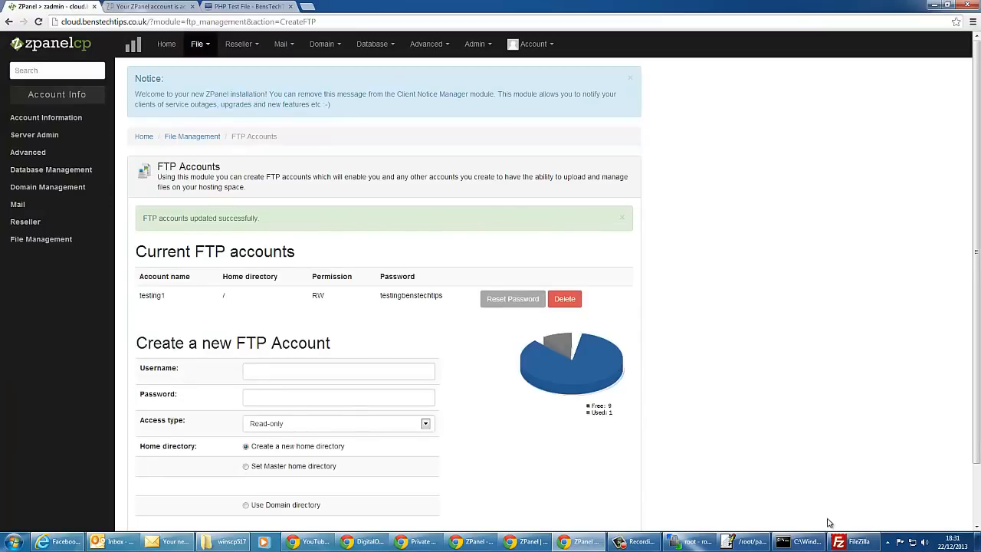
# - In FileZilla, Quickconnect to cloud.benstechtips.co.uk as FTP user testing1
pyautogui.click(854, 540)
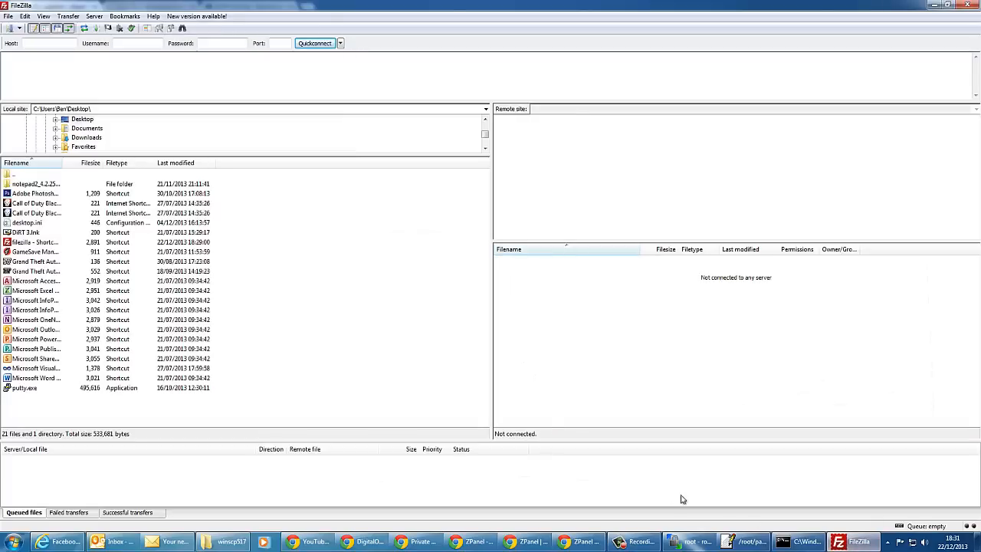
pyautogui.moveTo(496, 362)
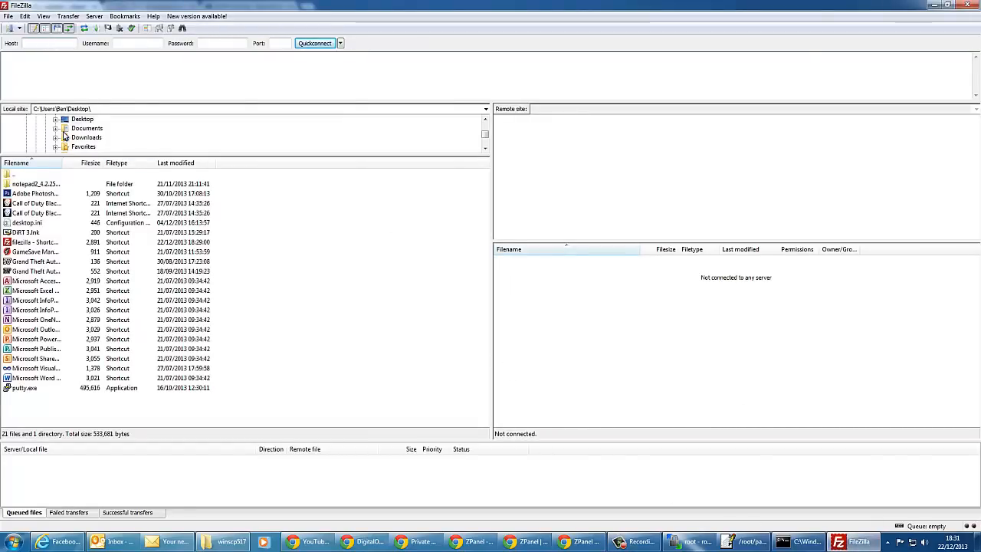
pyautogui.click(30, 53)
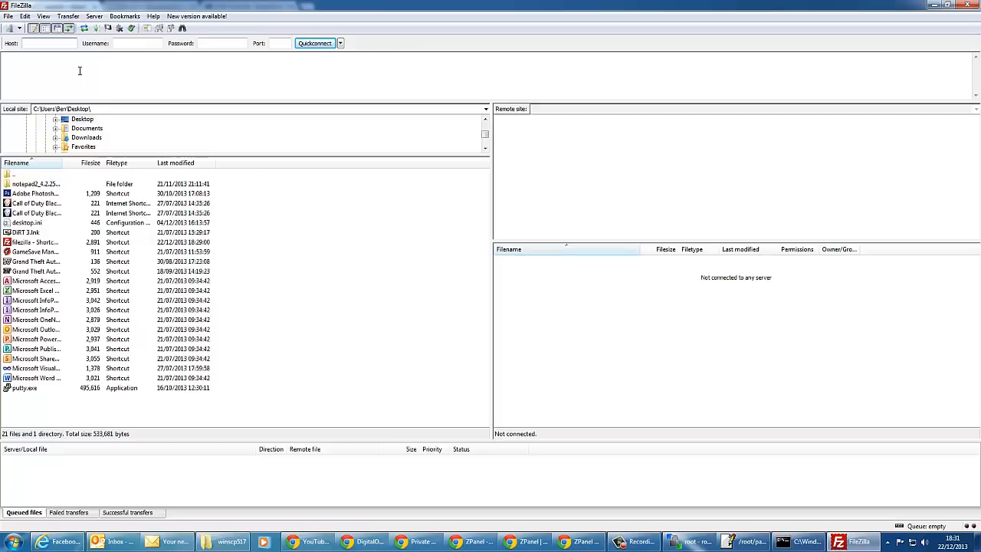
pyautogui.write('d')
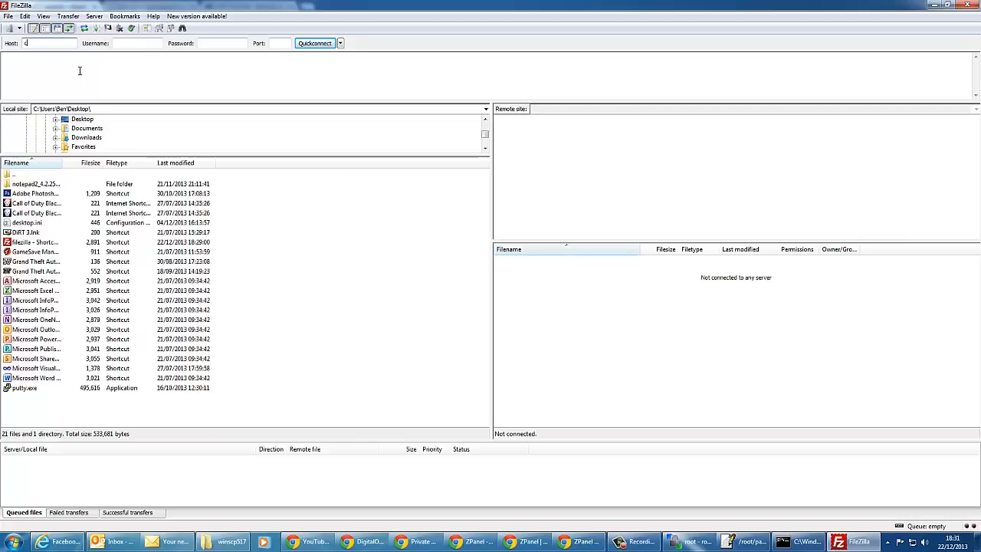
pyautogui.write('l.benstechtips.co.uk')
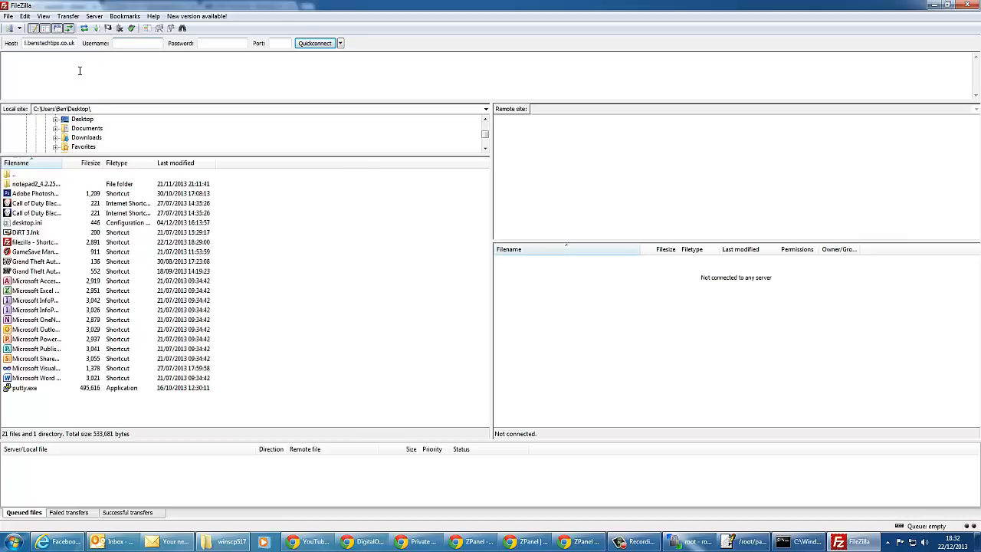
pyautogui.click(313, 43)
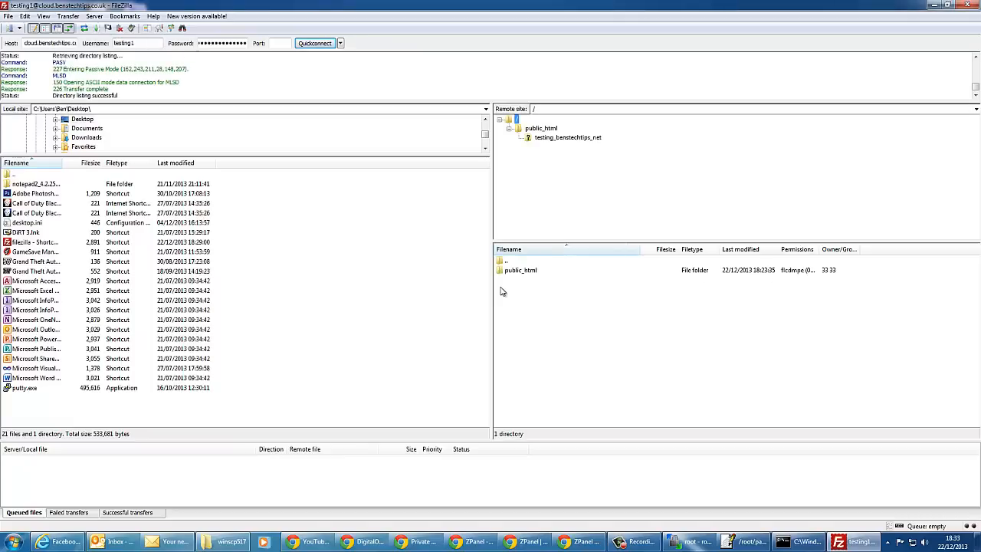
pyautogui.moveTo(489, 291)
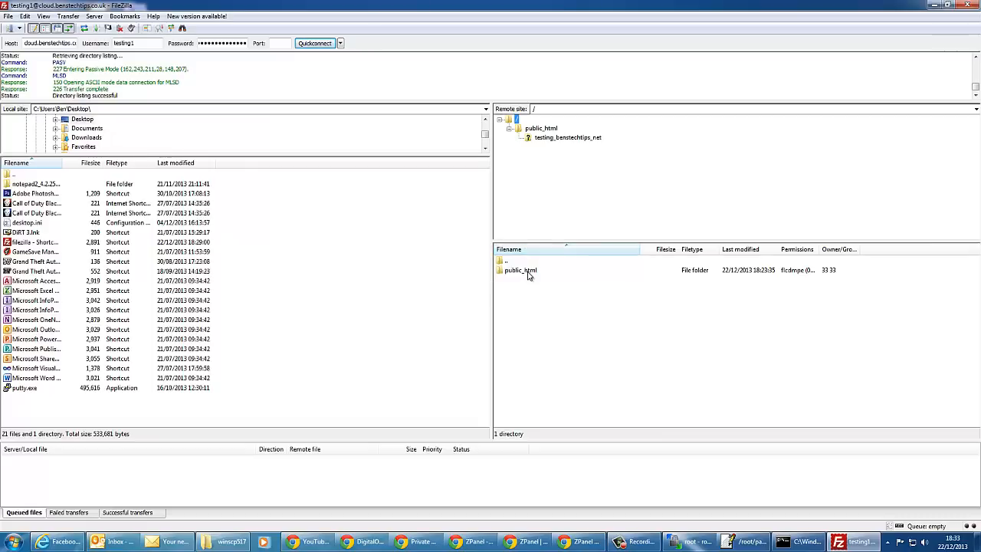
# - Browse into public_html/testing_benstechtips_net, select index.html, and view the site in Chrome
pyautogui.doubleClick(520, 269)
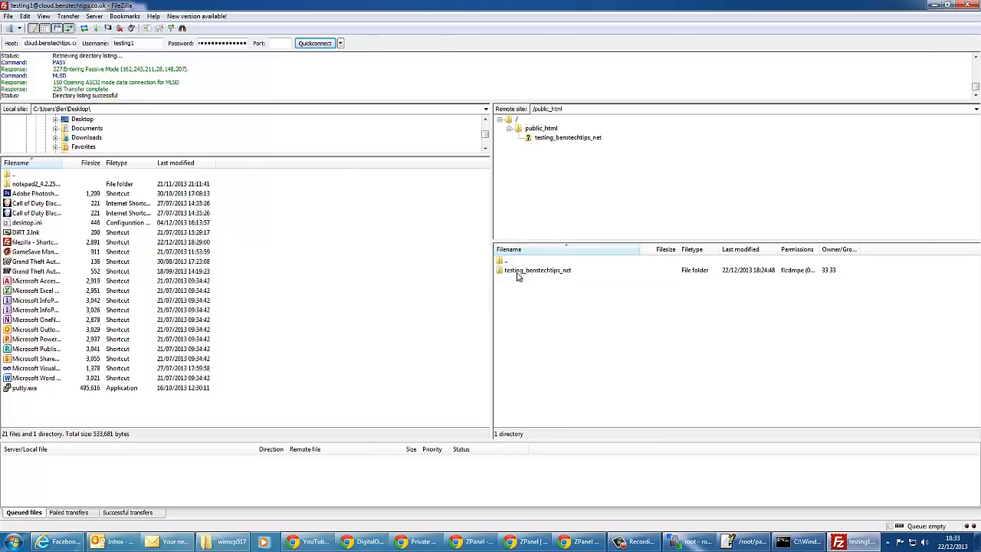
pyautogui.moveTo(558, 278)
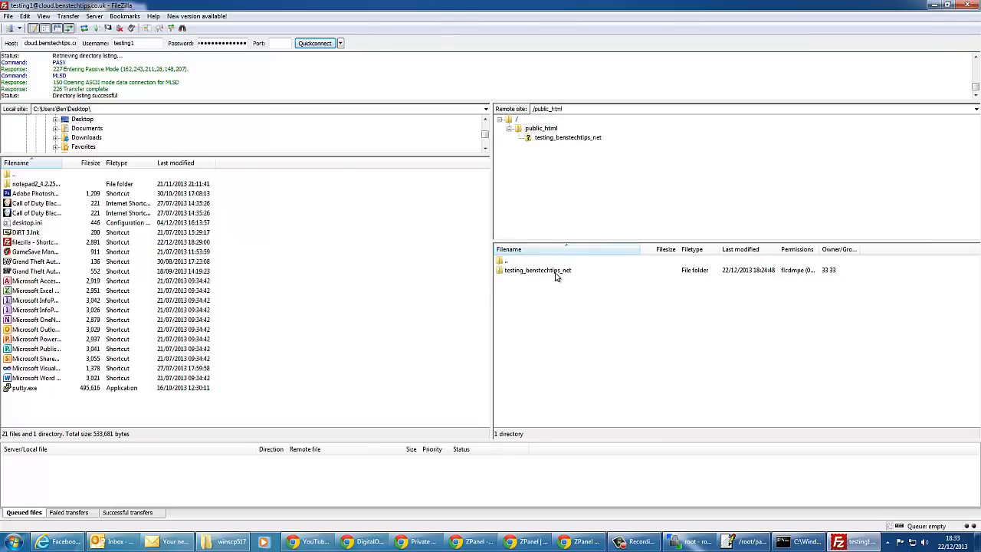
pyautogui.doubleClick(535, 270)
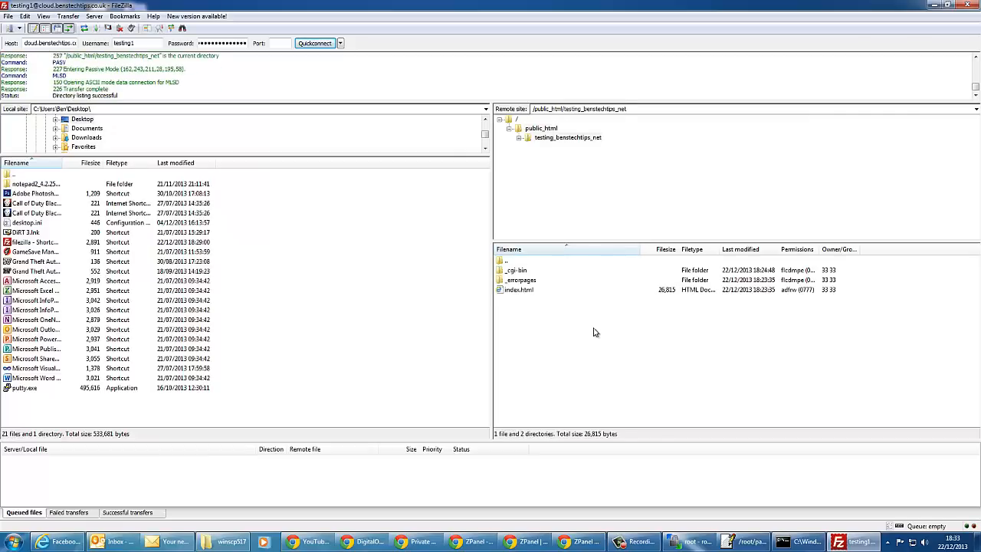
pyautogui.moveTo(543, 300)
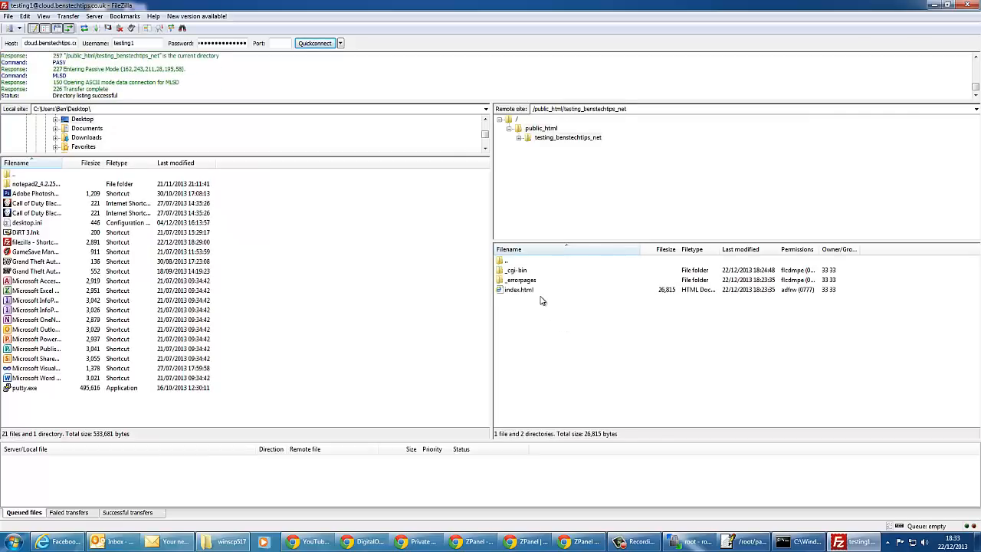
pyautogui.click(519, 290)
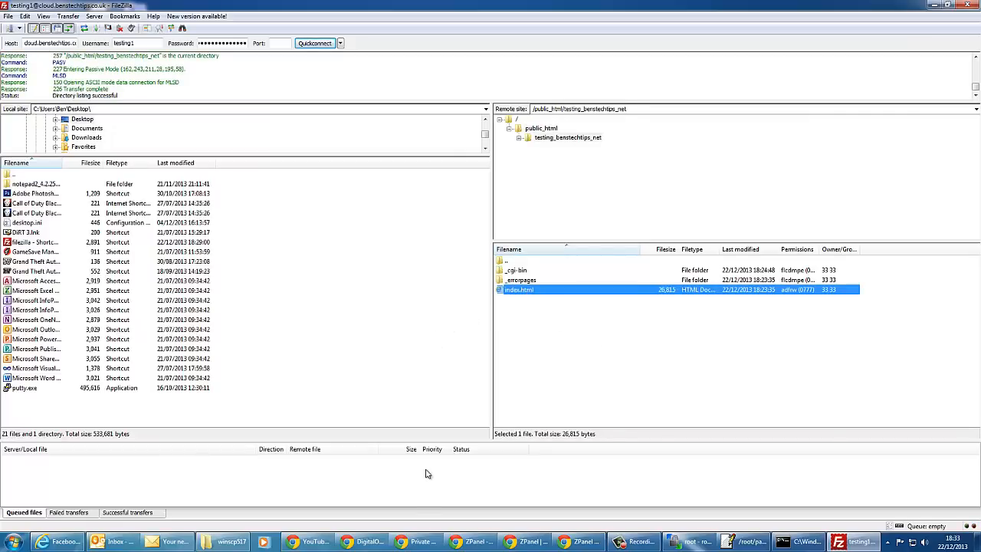
pyautogui.click(478, 540)
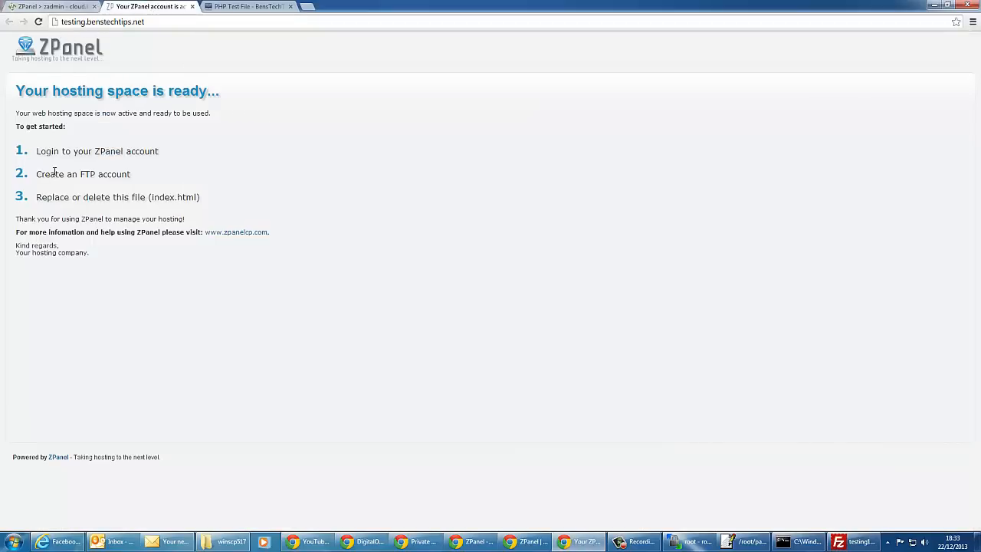
pyautogui.moveTo(574, 503)
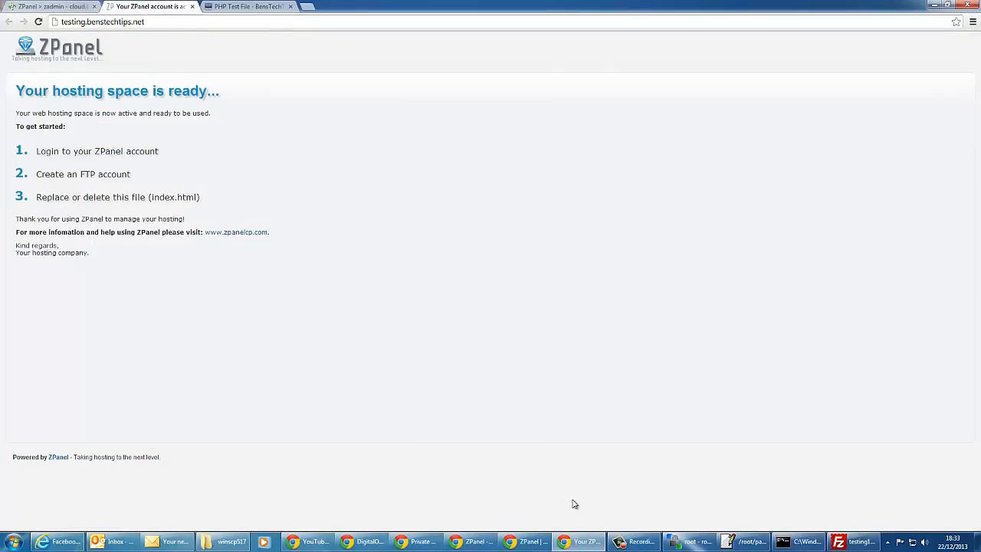
# - Delete index.html from the server and select the local test.php for upload
pyautogui.click(862, 539)
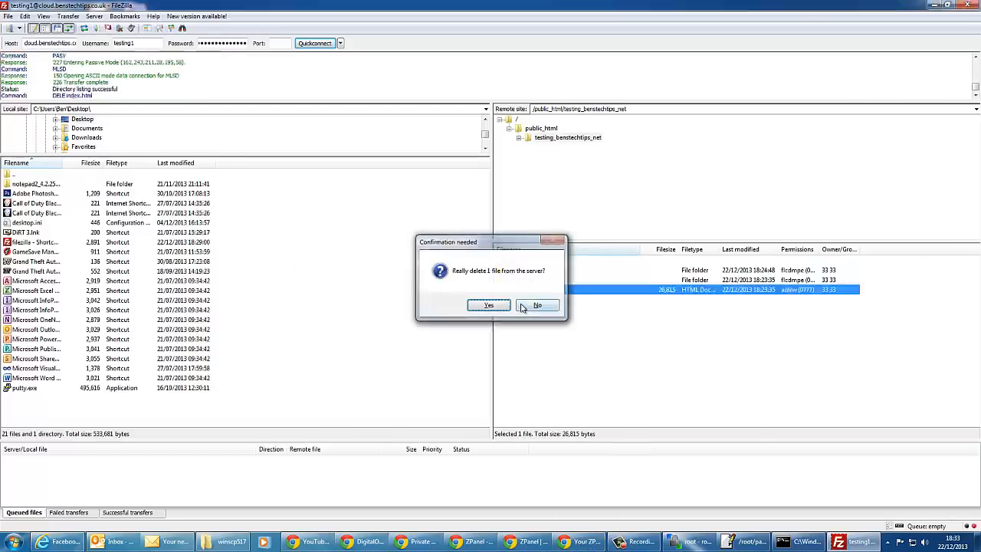
pyautogui.click(488, 304)
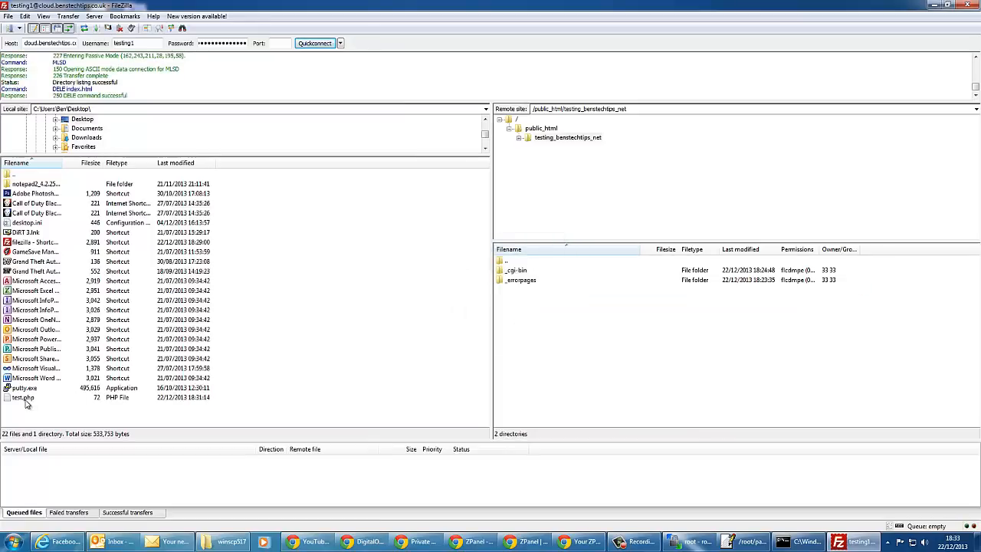
pyautogui.click(23, 407)
pyautogui.write('index.php')
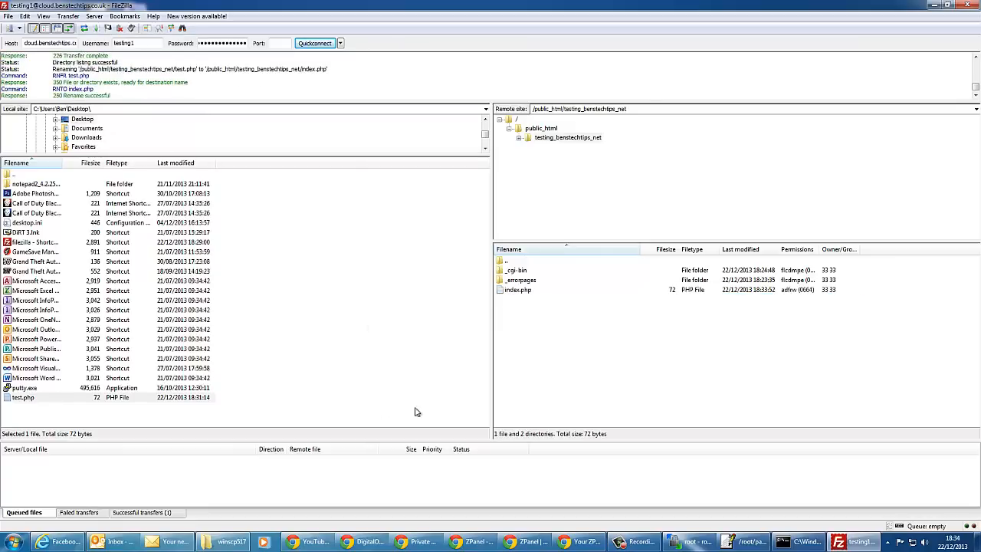
pyautogui.moveTo(576, 299)
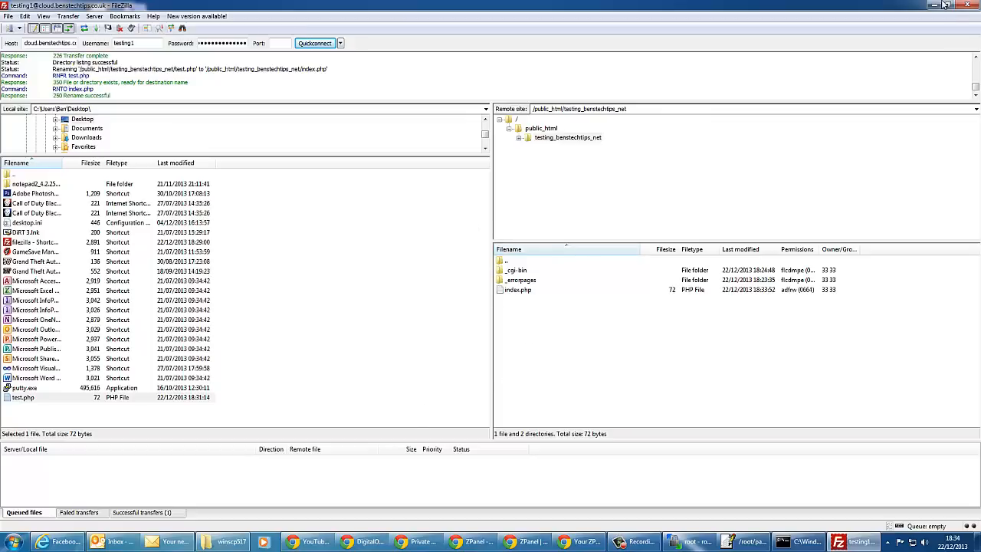
pyautogui.moveTo(907, 52)
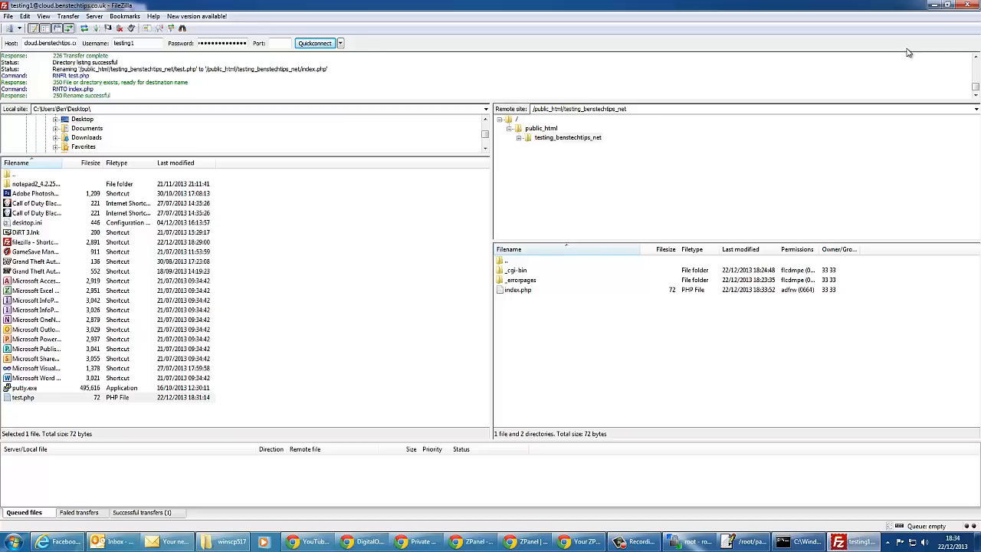
pyautogui.moveTo(932, 6)
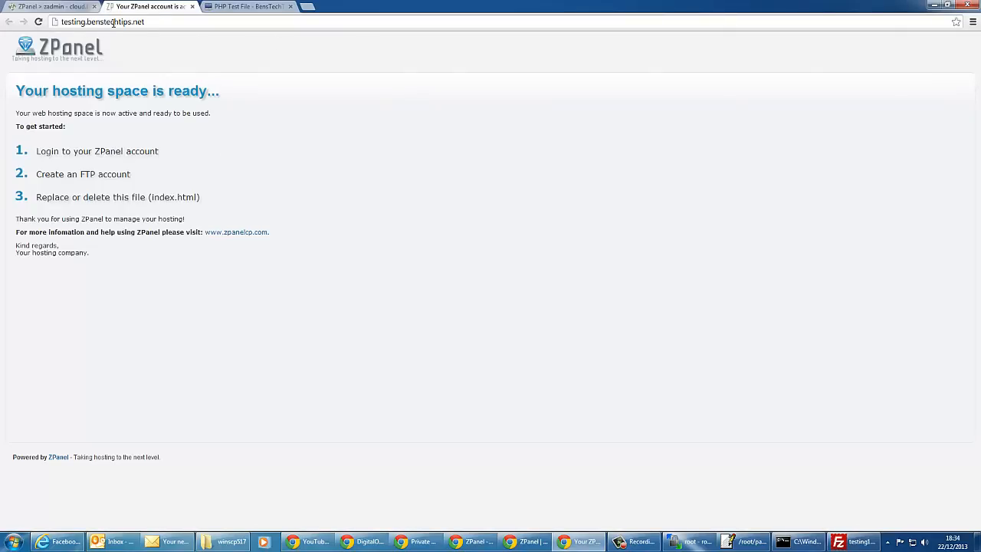
pyautogui.moveTo(135, 61)
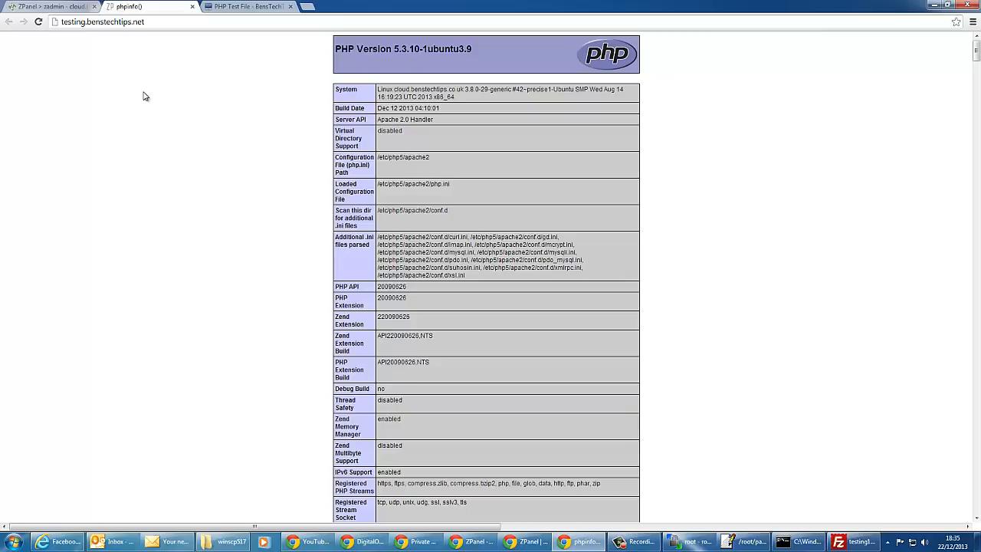
pyautogui.moveTo(506, 368)
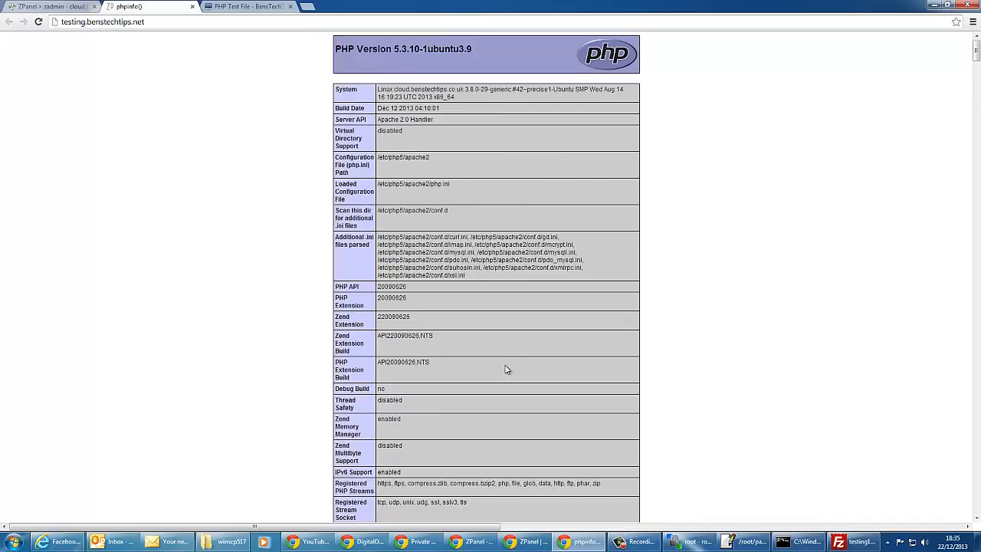
pyautogui.moveTo(512, 360)
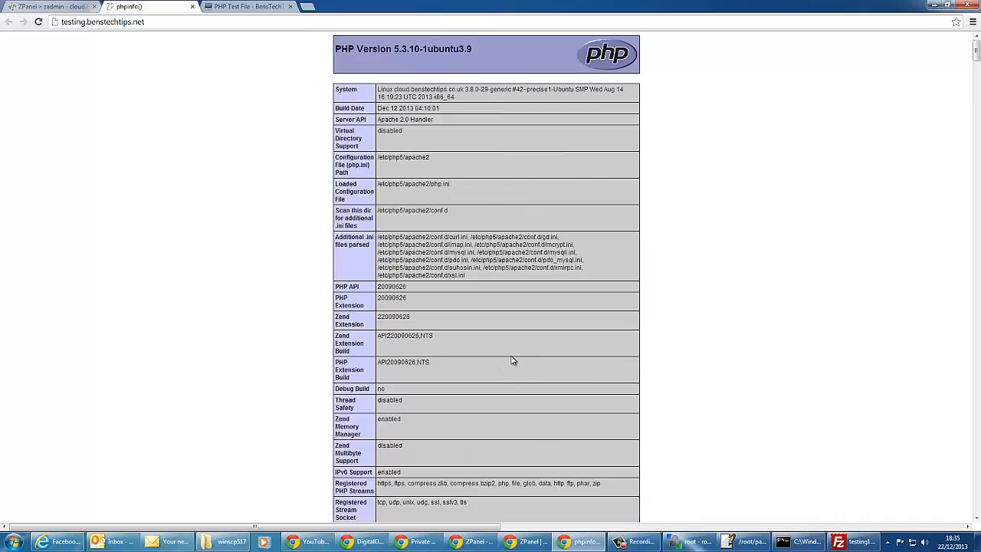